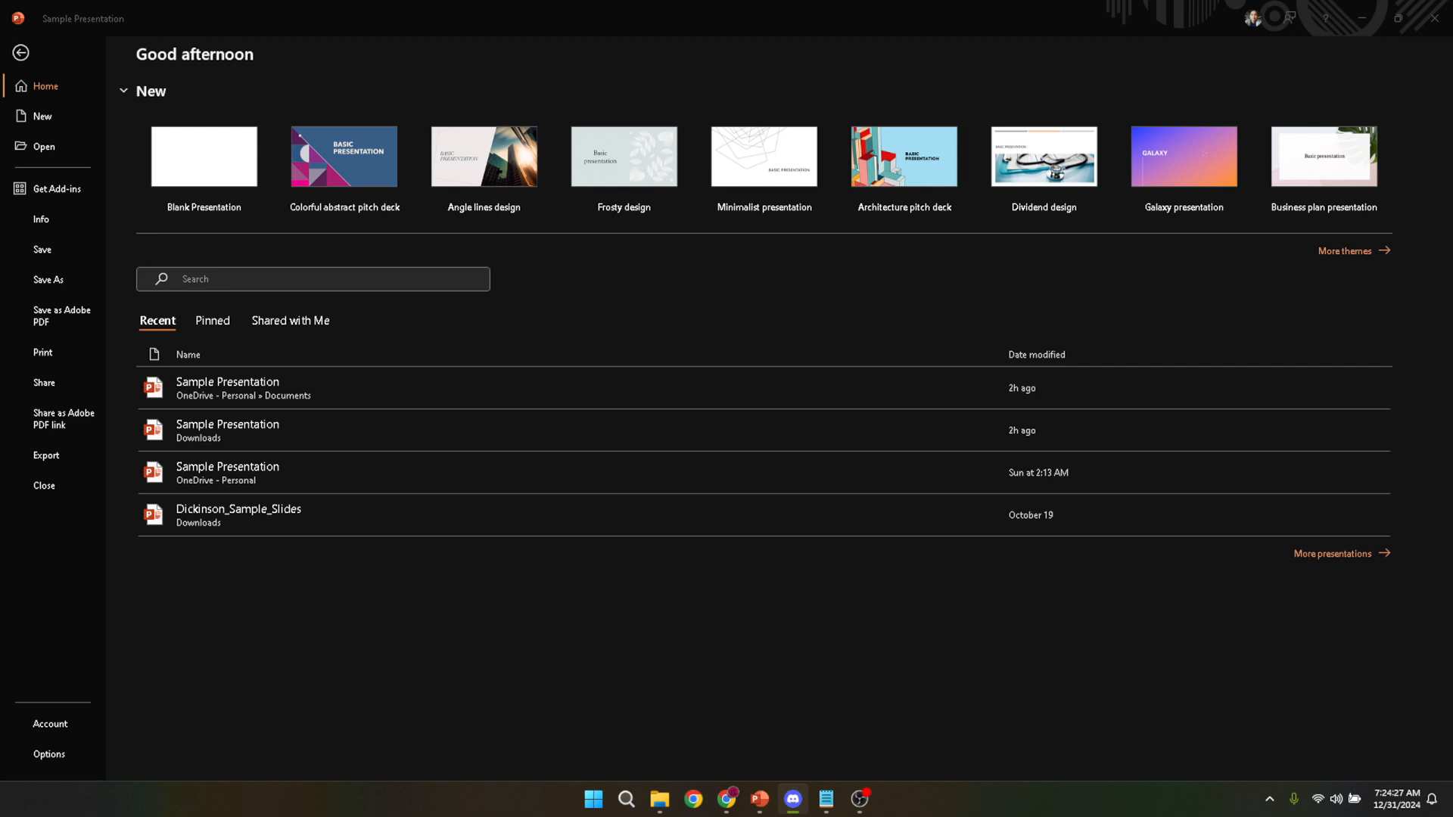
# Search the Start menu for PowerPoint to launch it
pyautogui.click(593, 800)
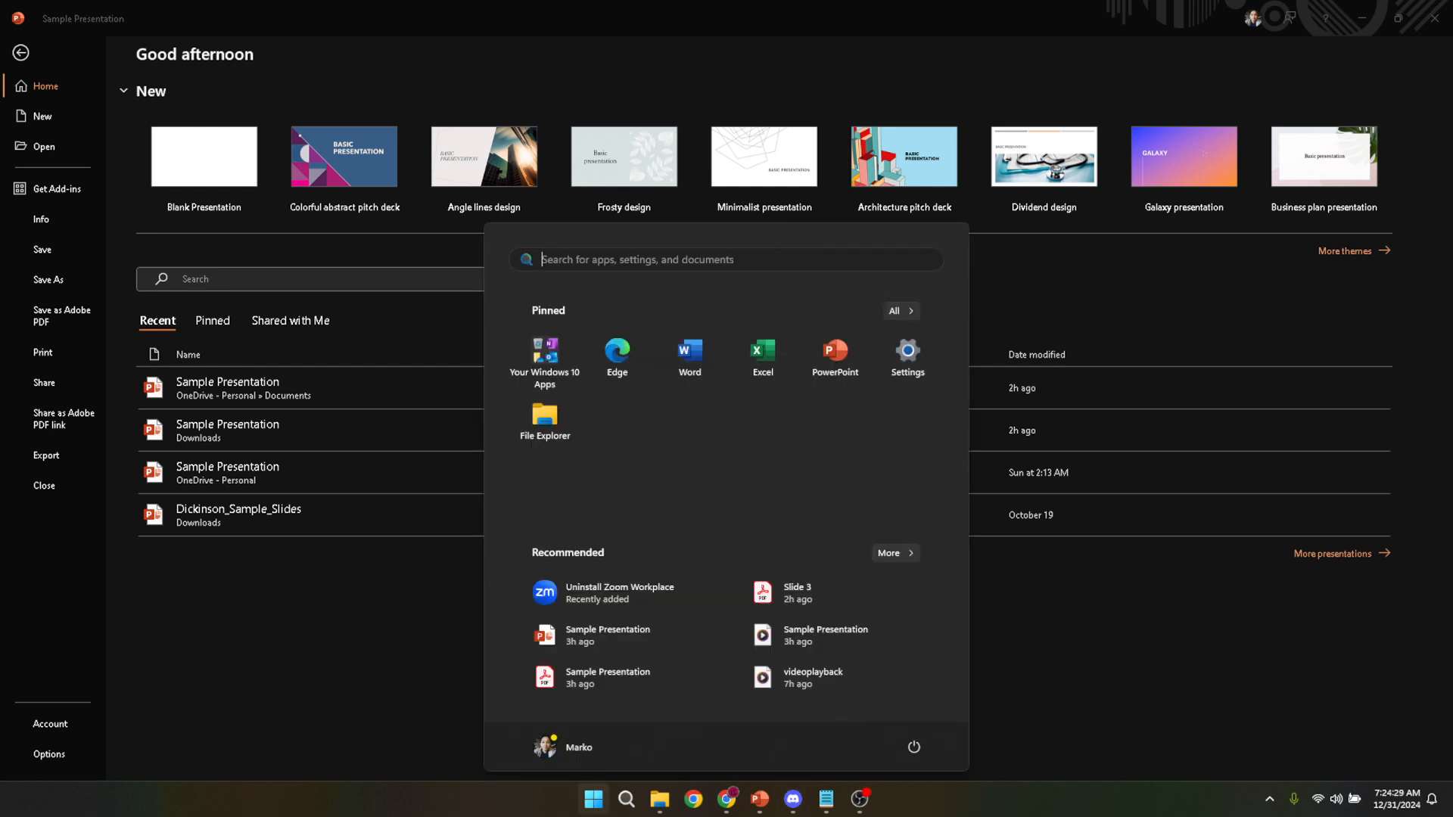
pyautogui.write('powerpoint')
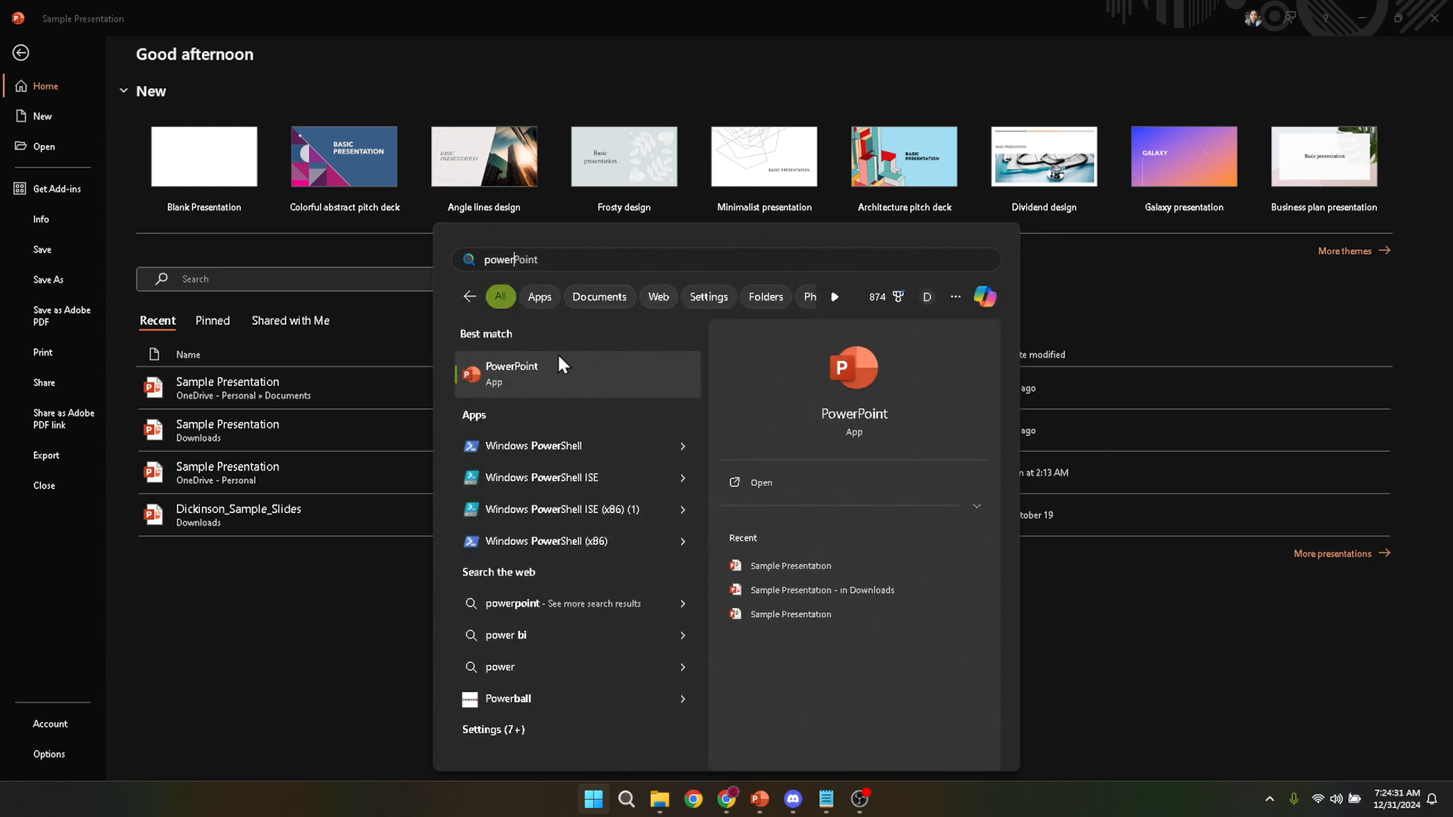
pyautogui.moveTo(289, 474)
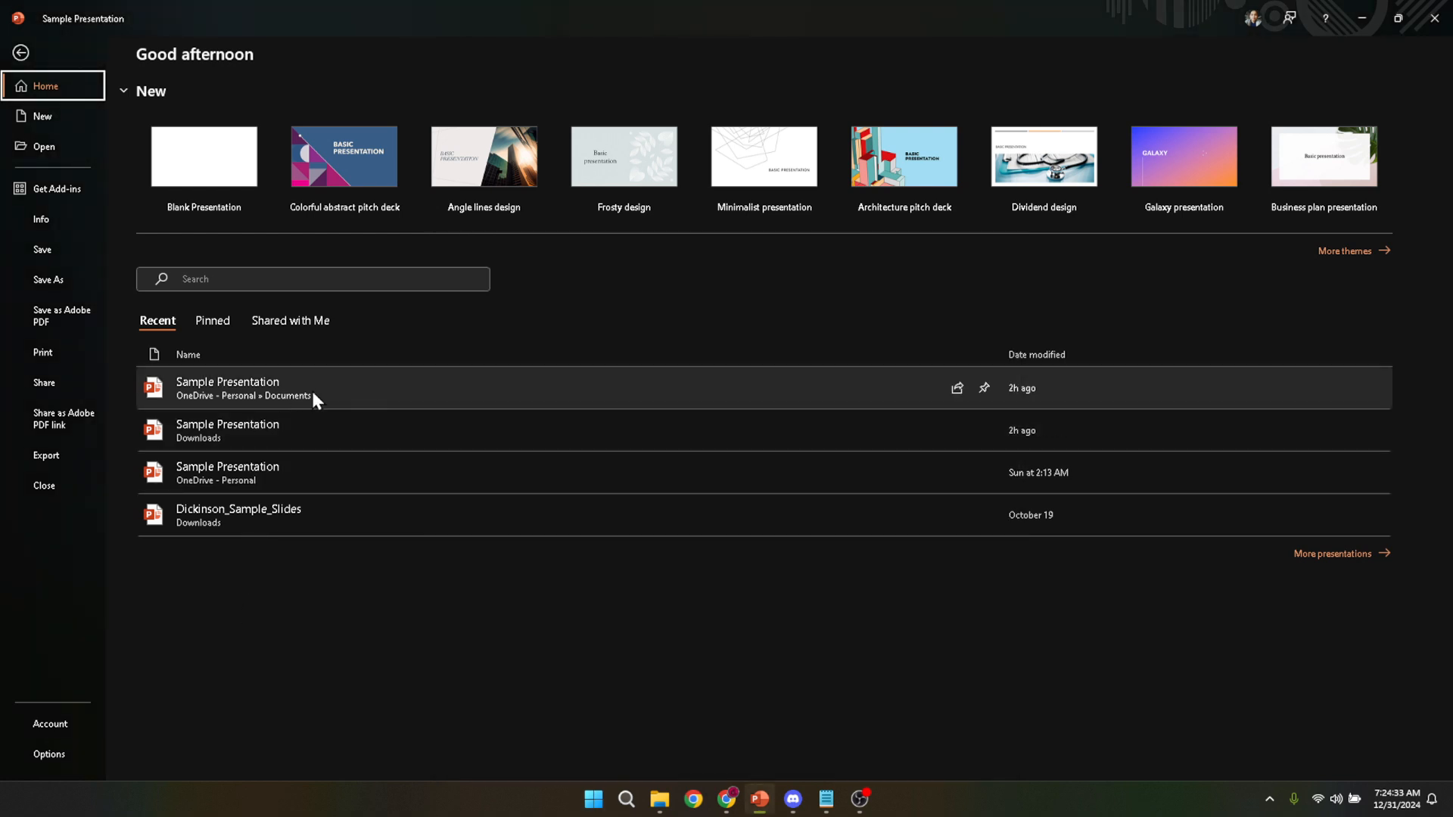
pyautogui.moveTo(306, 508)
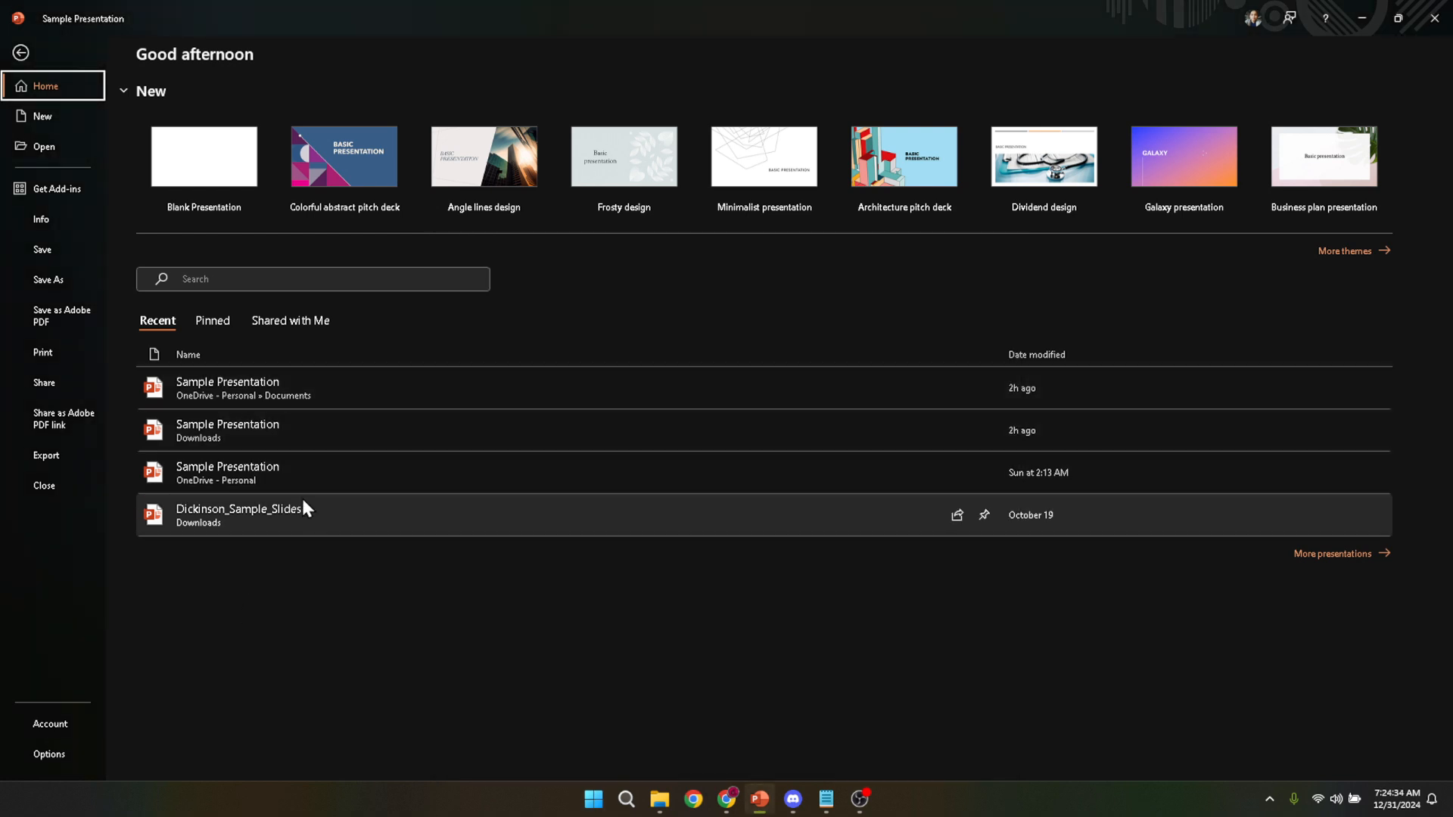
pyautogui.moveTo(346, 387)
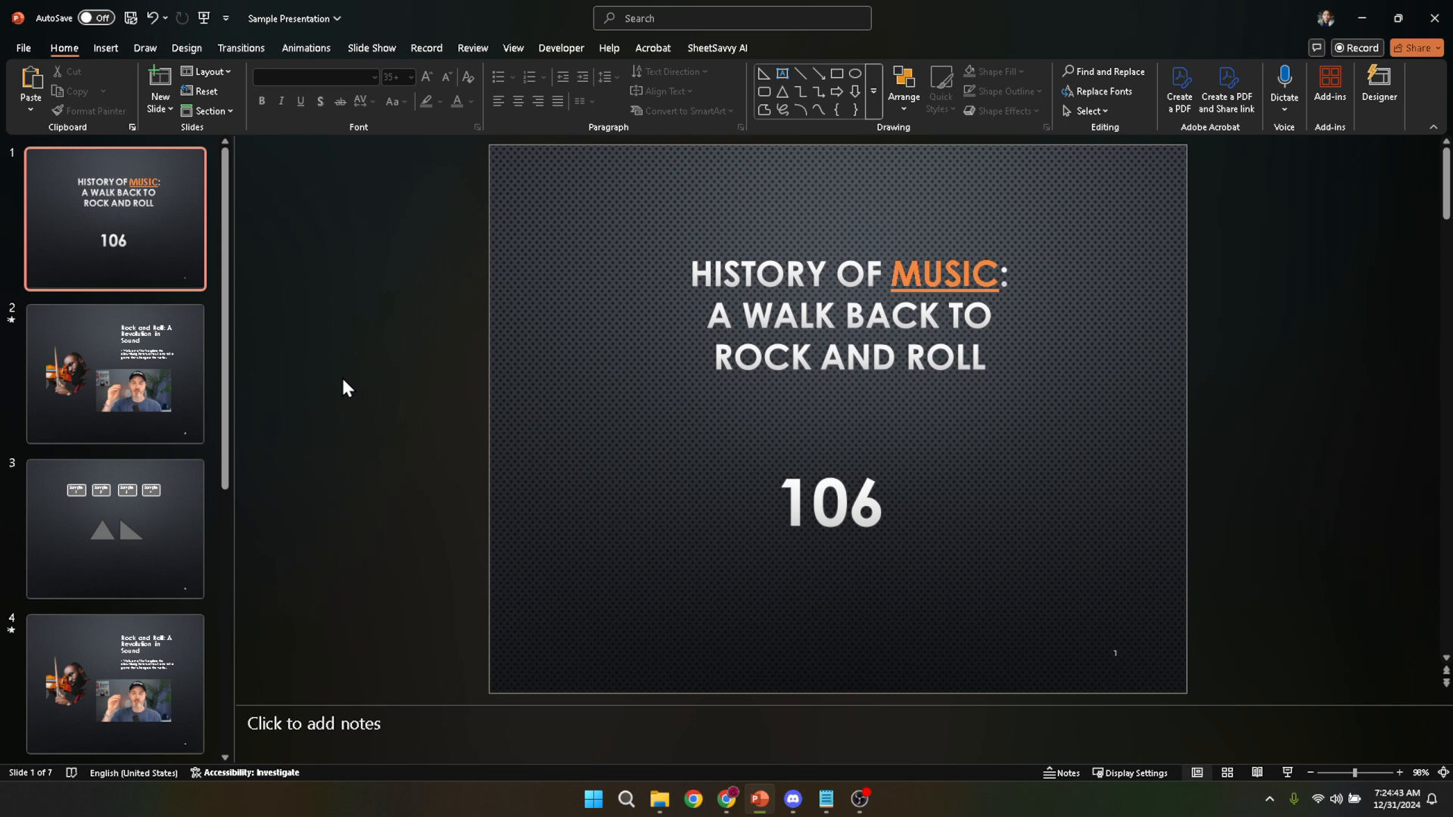
pyautogui.moveTo(54, 66)
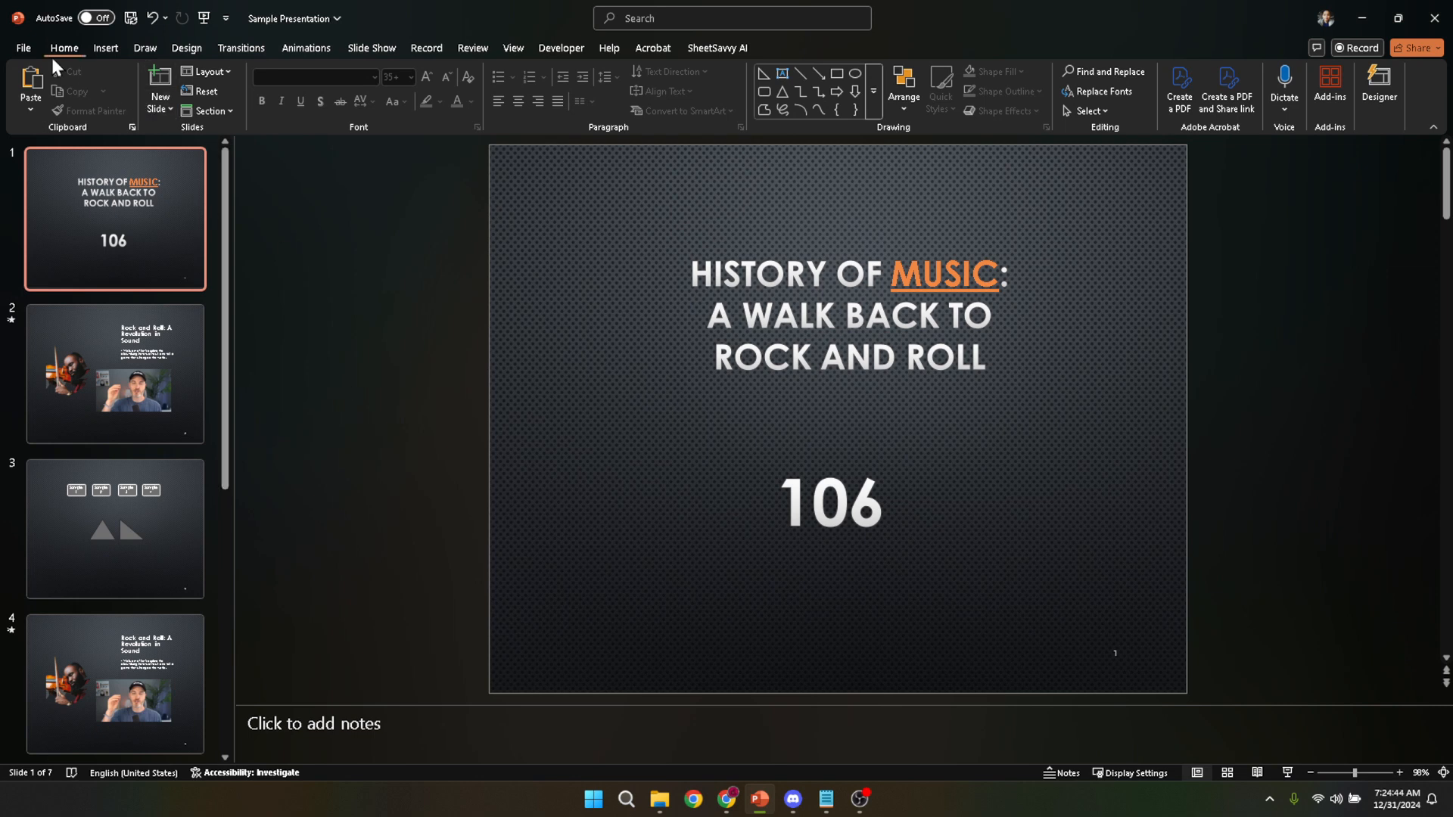
# Go to the File menu's Print page for the presentation
pyautogui.click(22, 47)
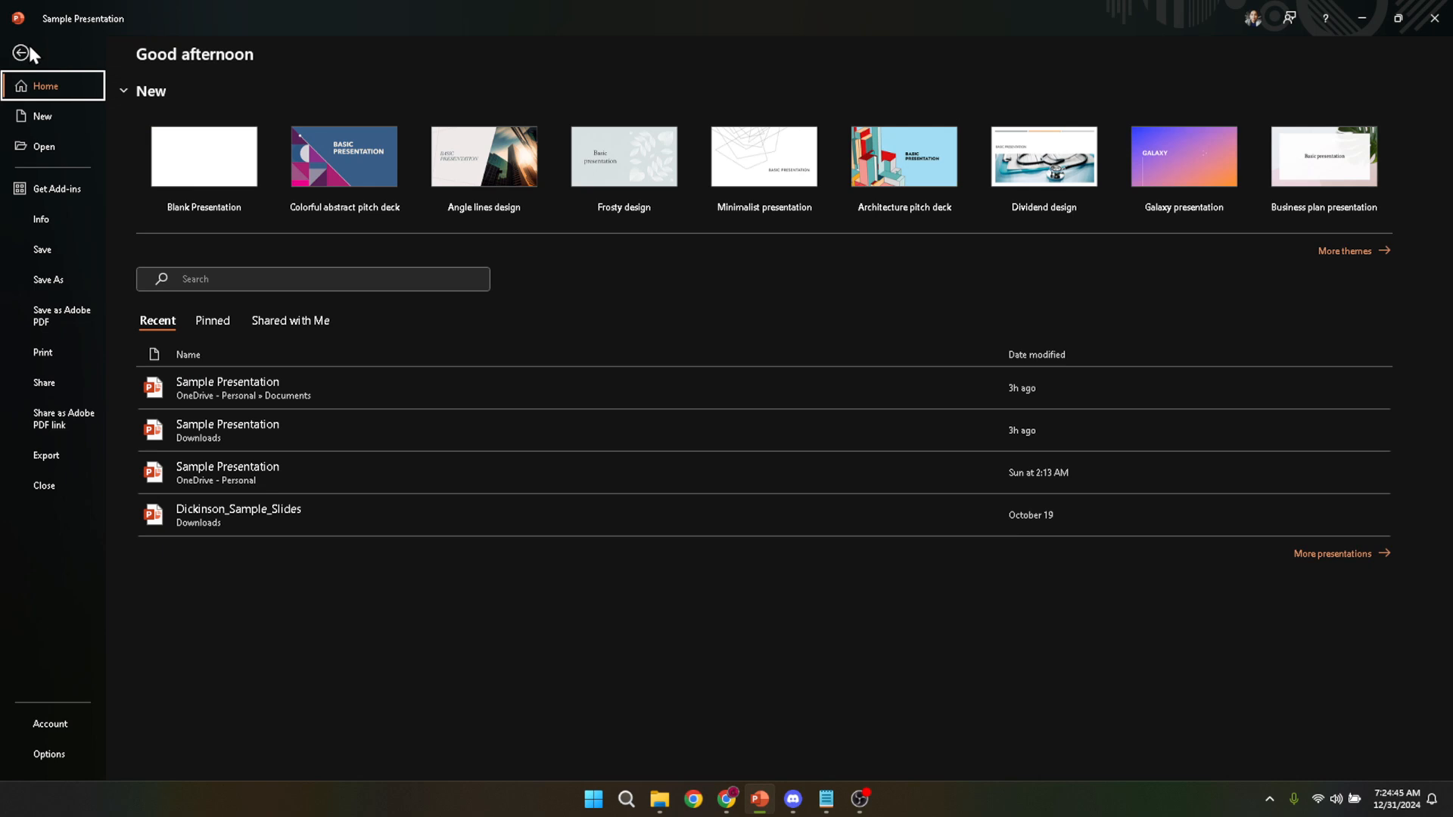
pyautogui.moveTo(63, 251)
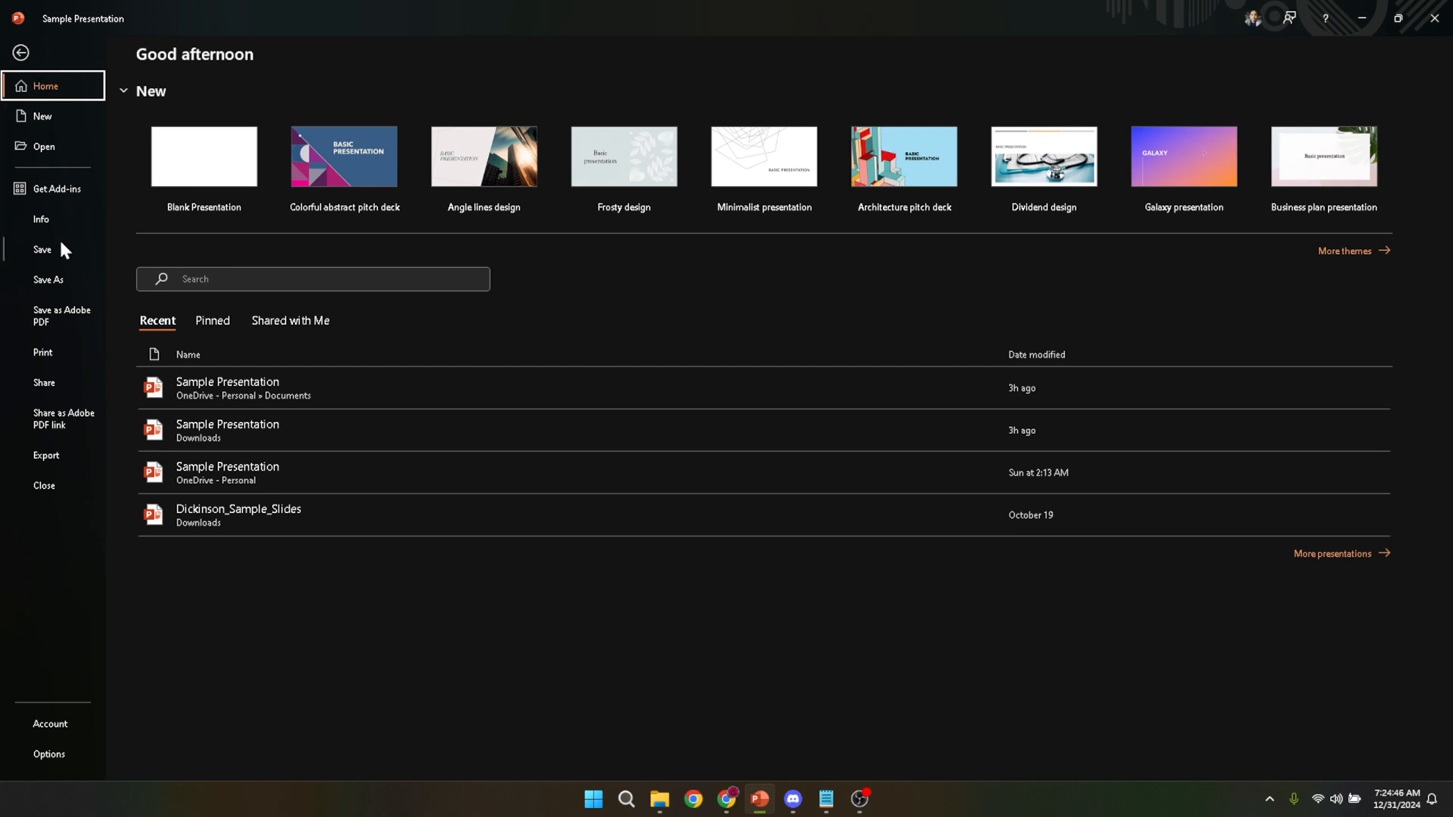
pyautogui.click(43, 354)
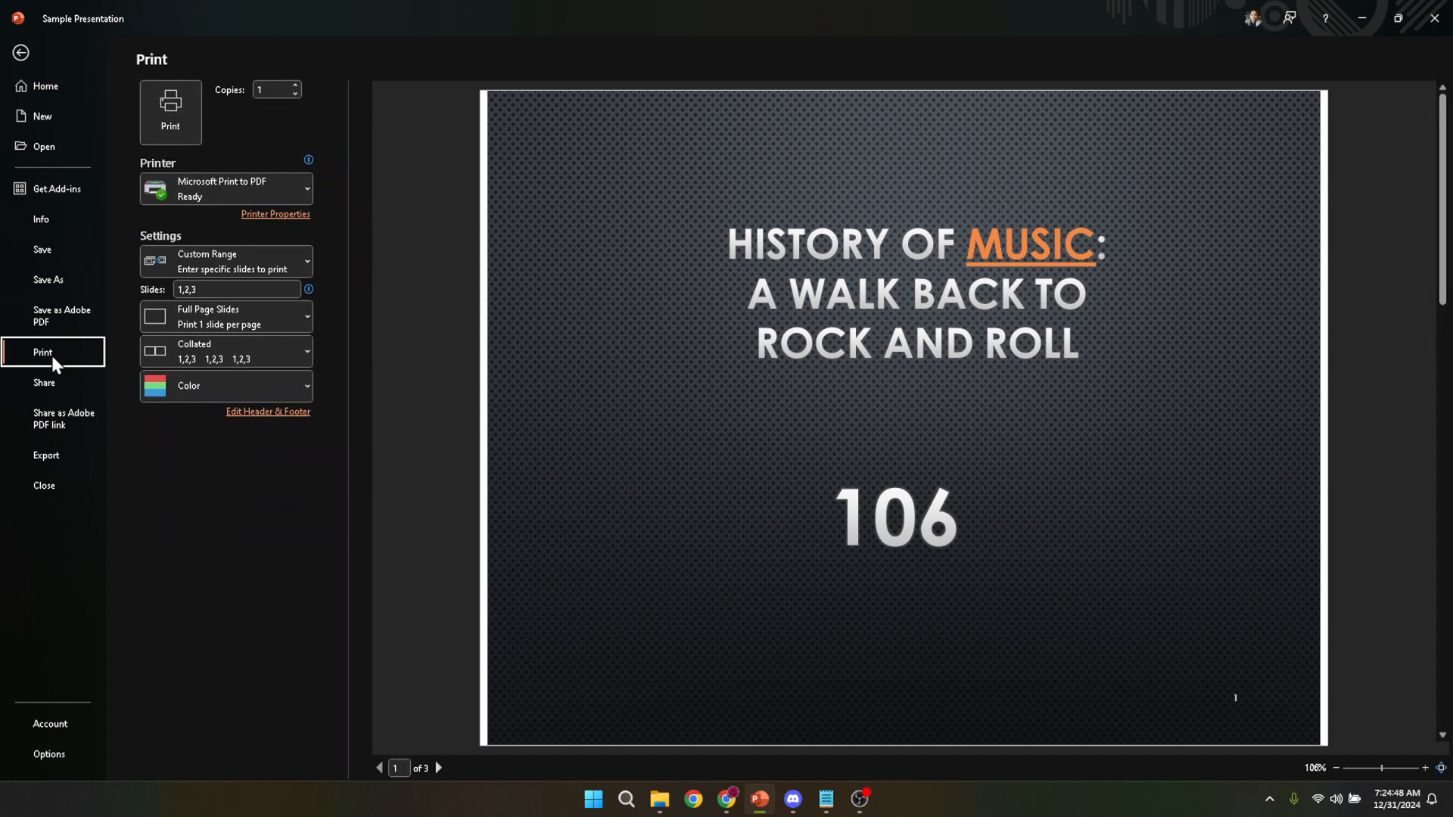
pyautogui.moveTo(246, 417)
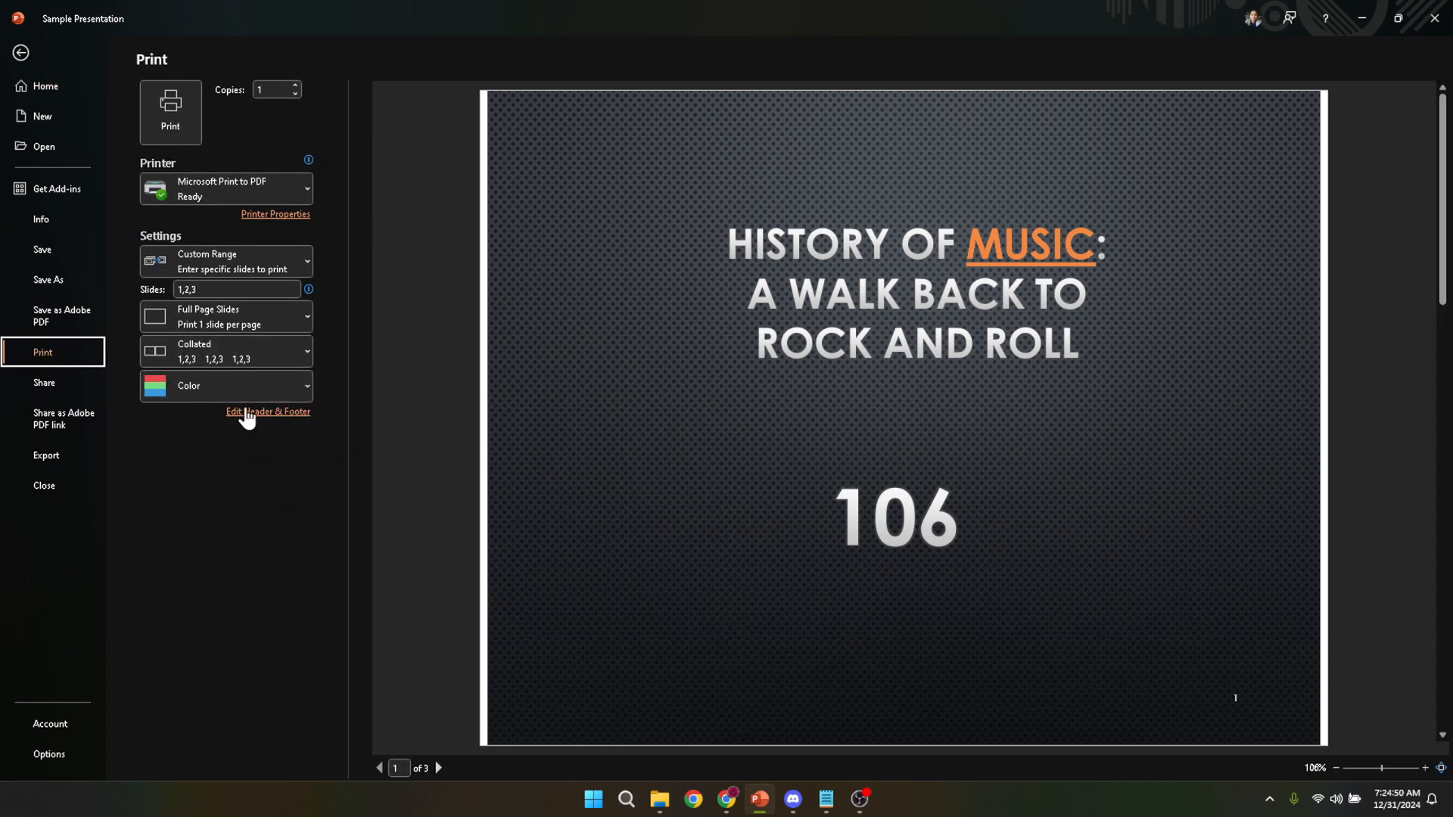
pyautogui.moveTo(273, 438)
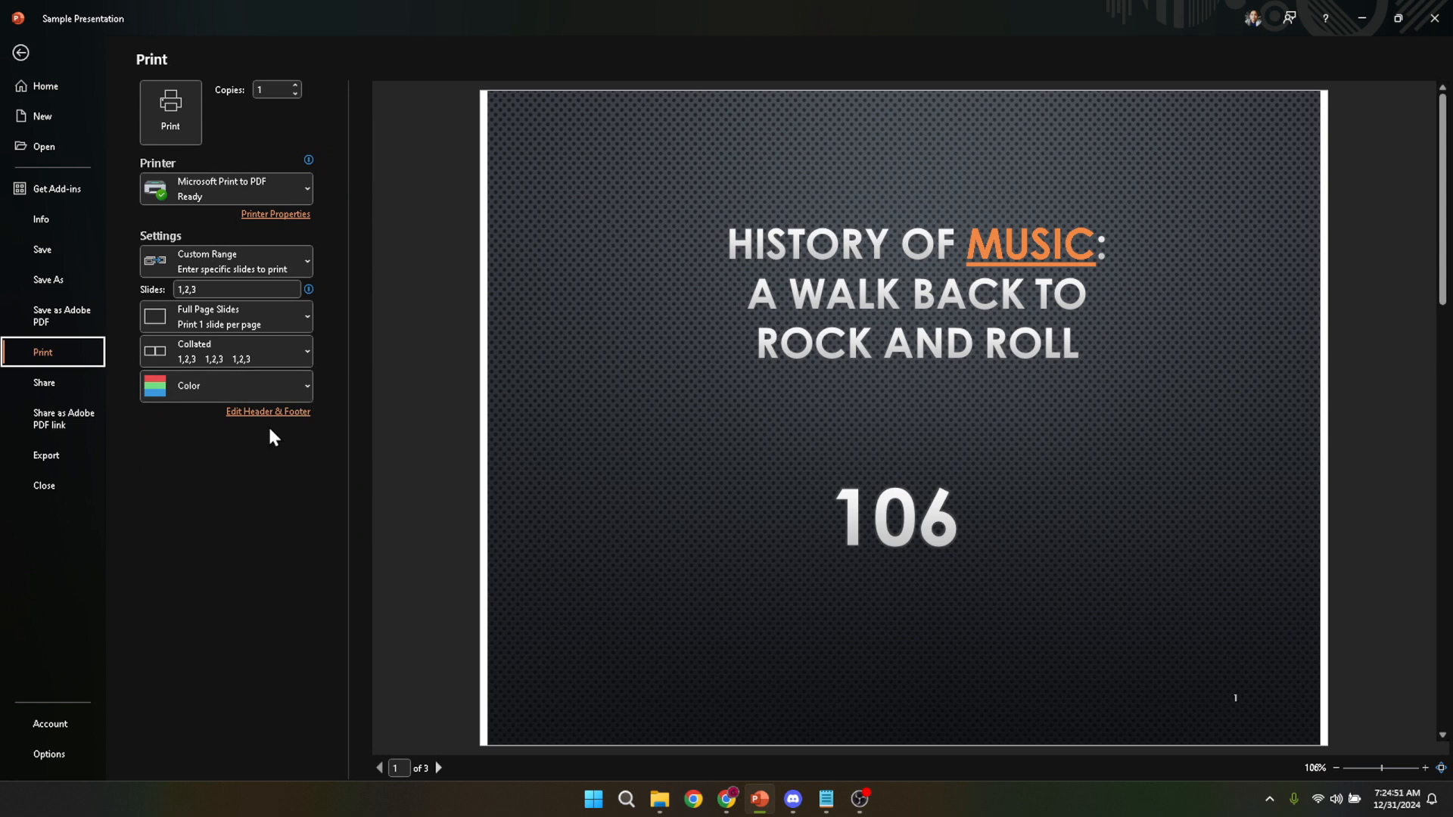
pyautogui.moveTo(272, 442)
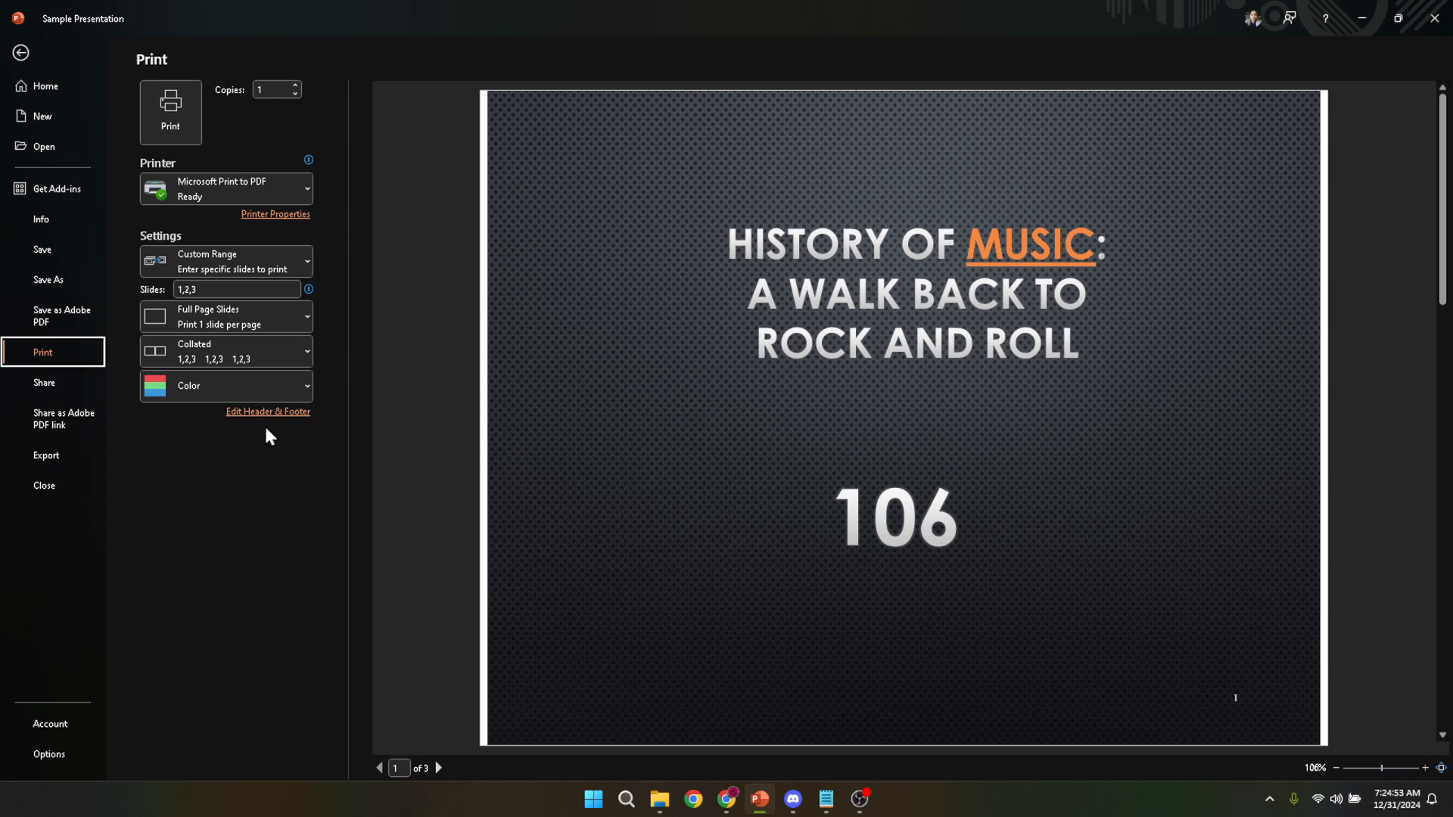
pyautogui.moveTo(252, 415)
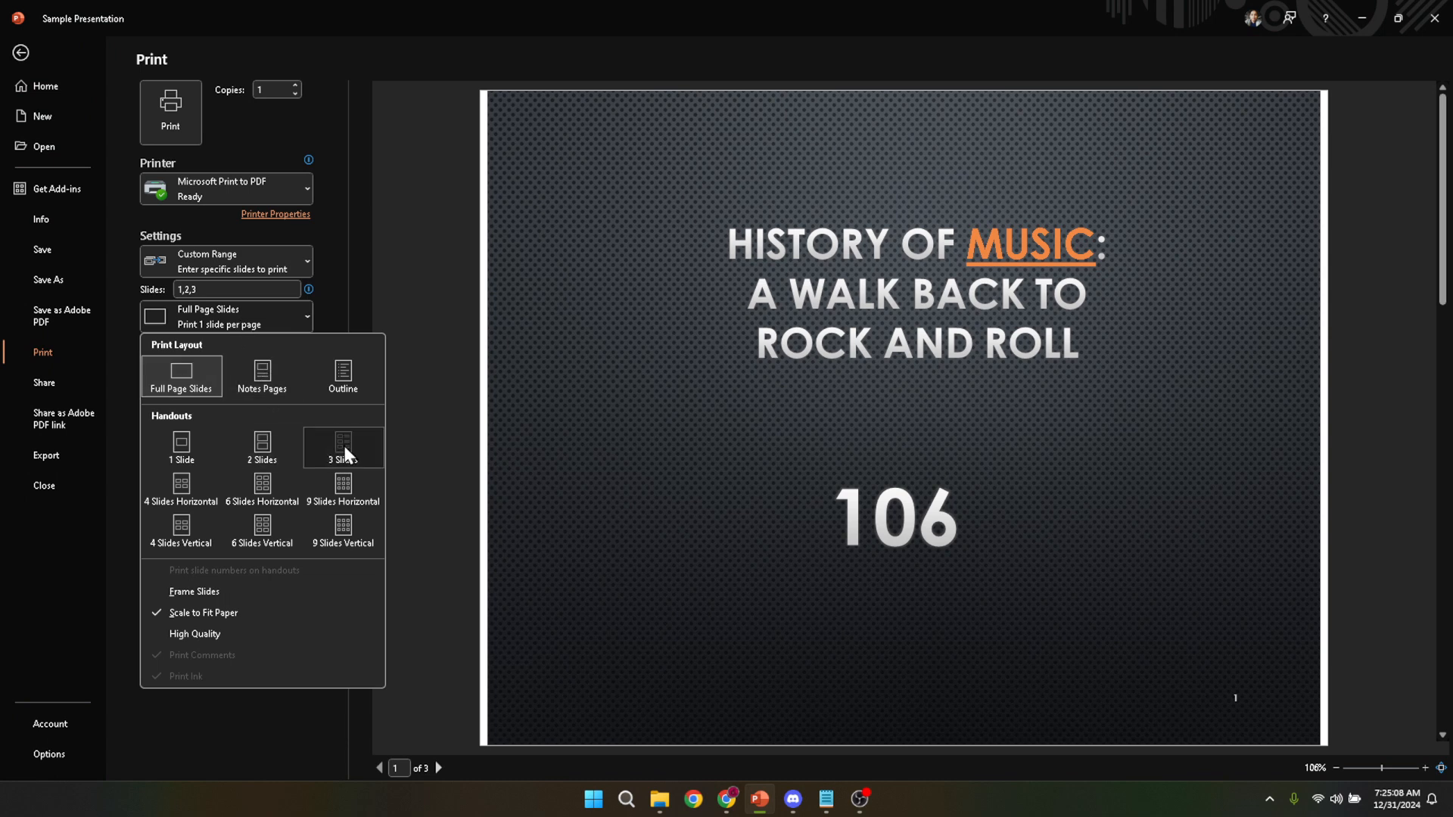
# Choose the 3 Slides handout layout under Handouts
pyautogui.click(342, 447)
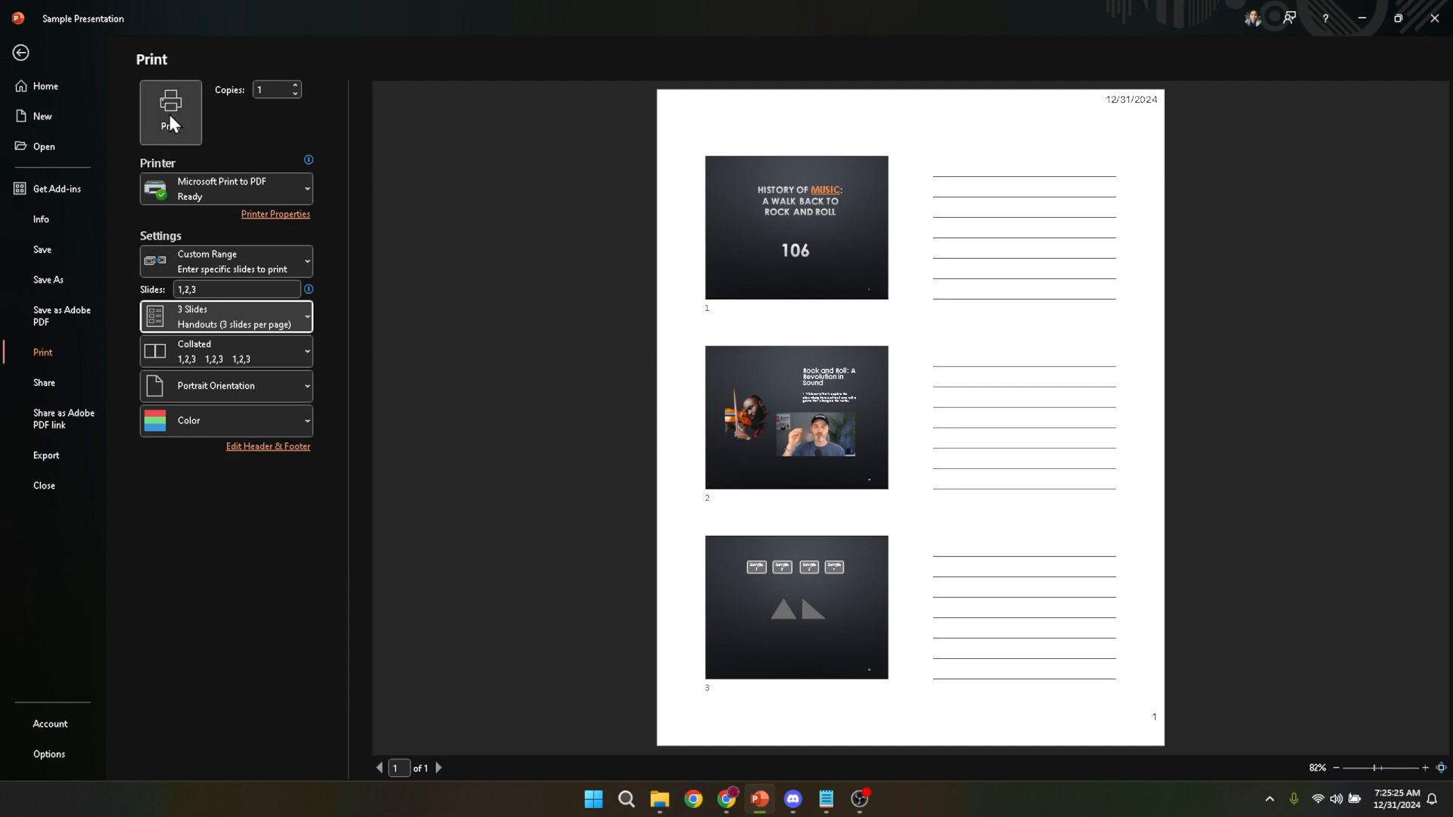
# Print the handout to PDF, naming the file '3 Page Slide'
pyautogui.click(170, 102)
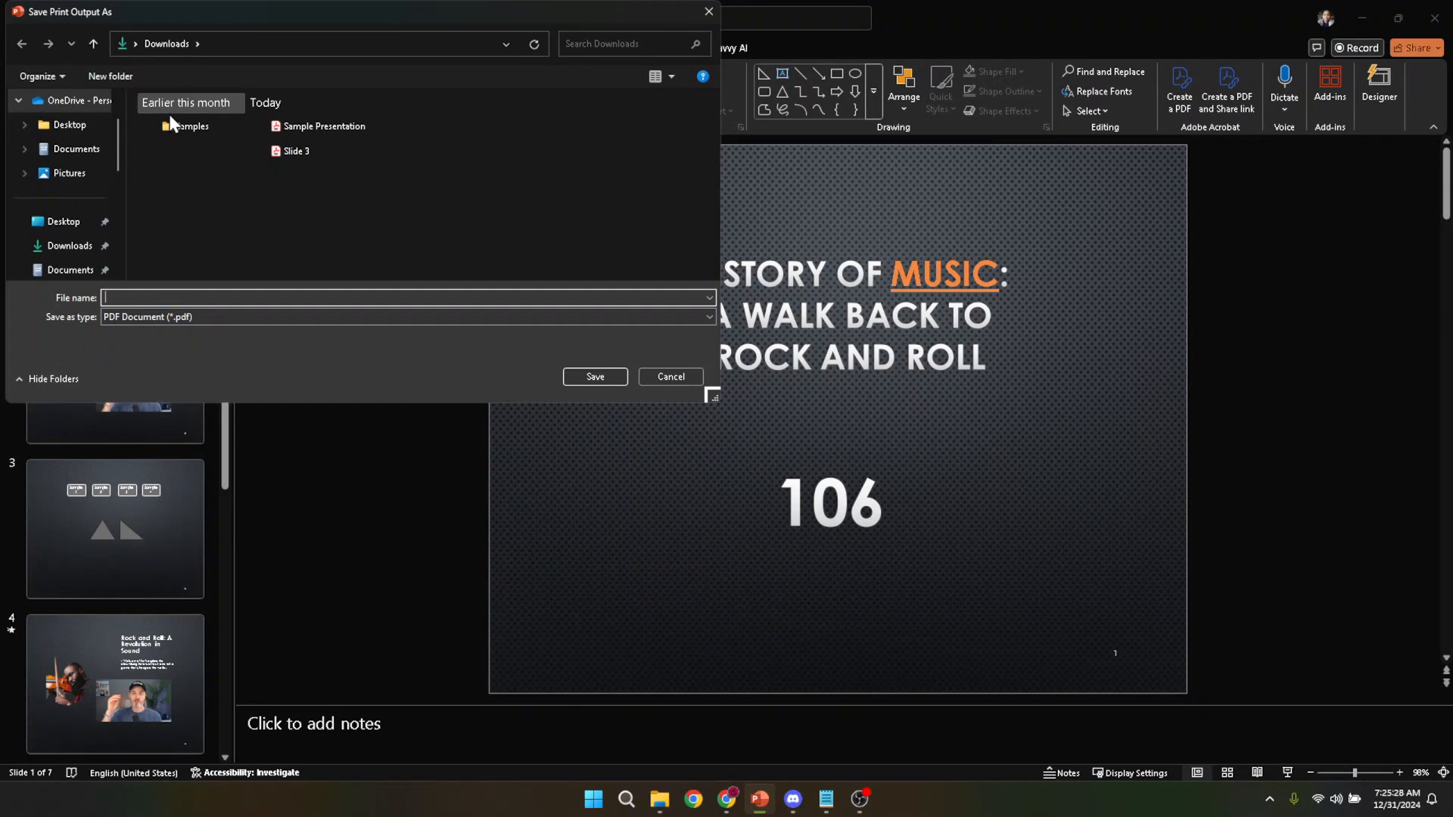
pyautogui.moveTo(185, 229)
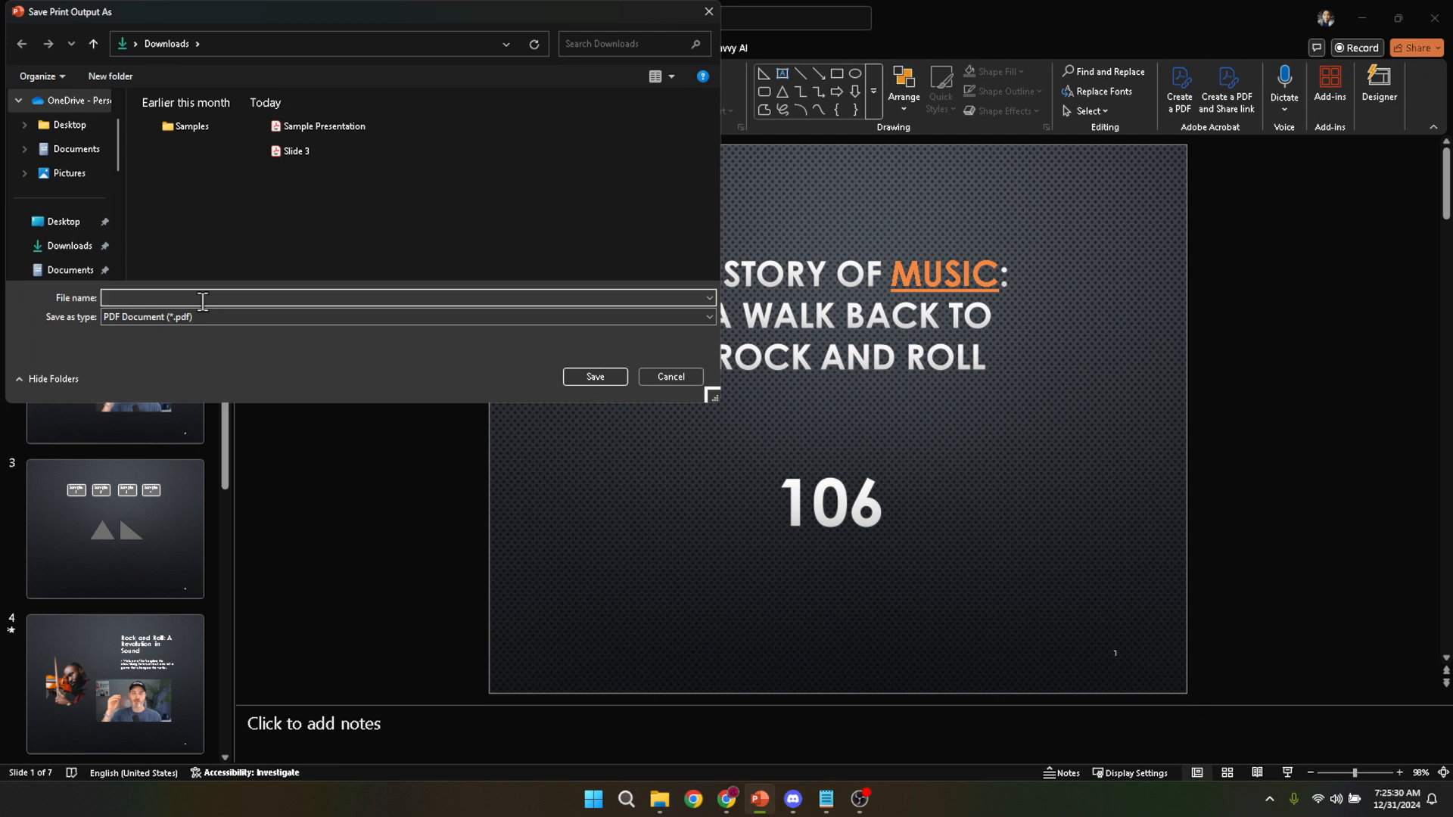
pyautogui.write('# Pag')
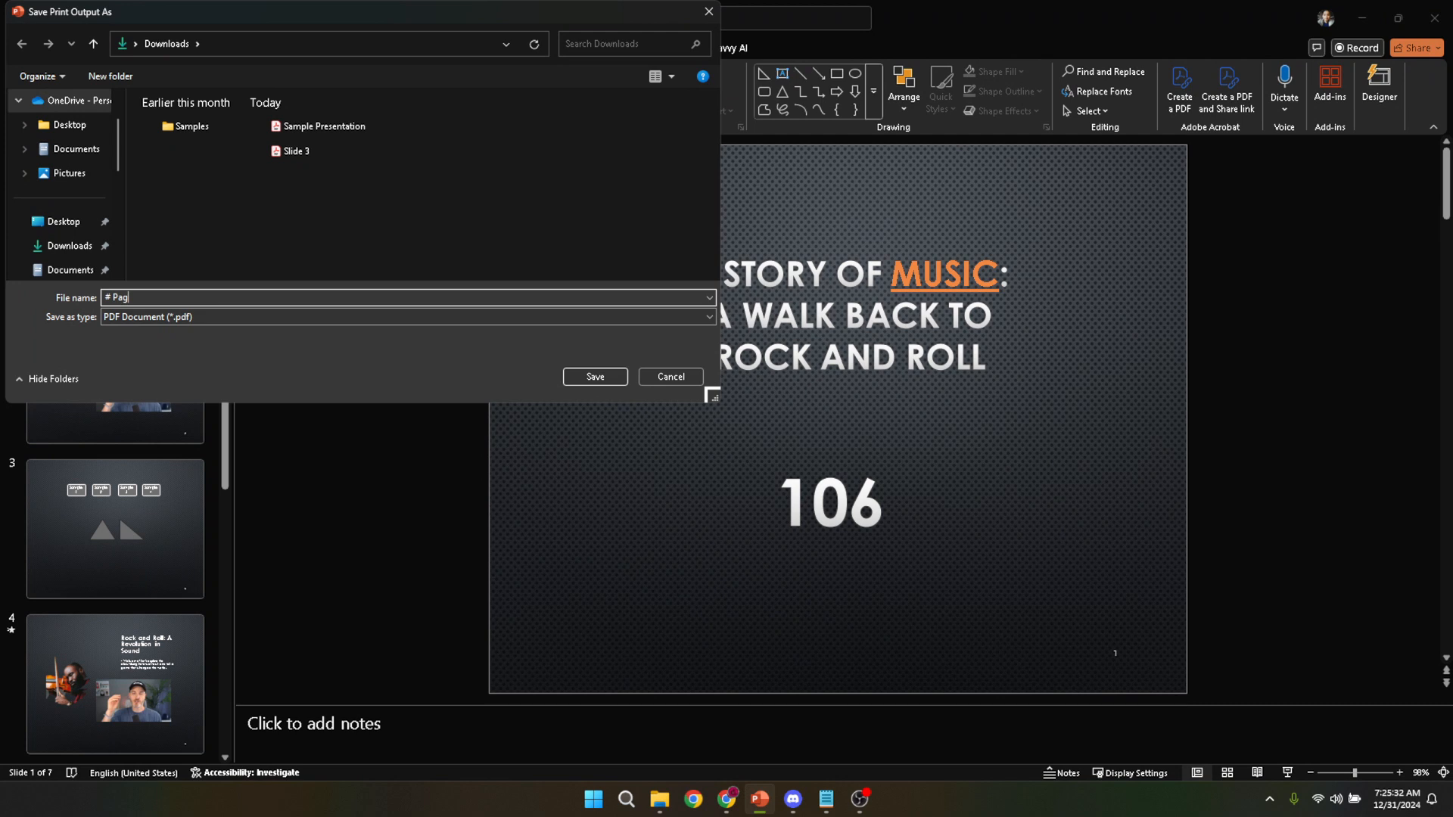
pyautogui.write('e Slid')
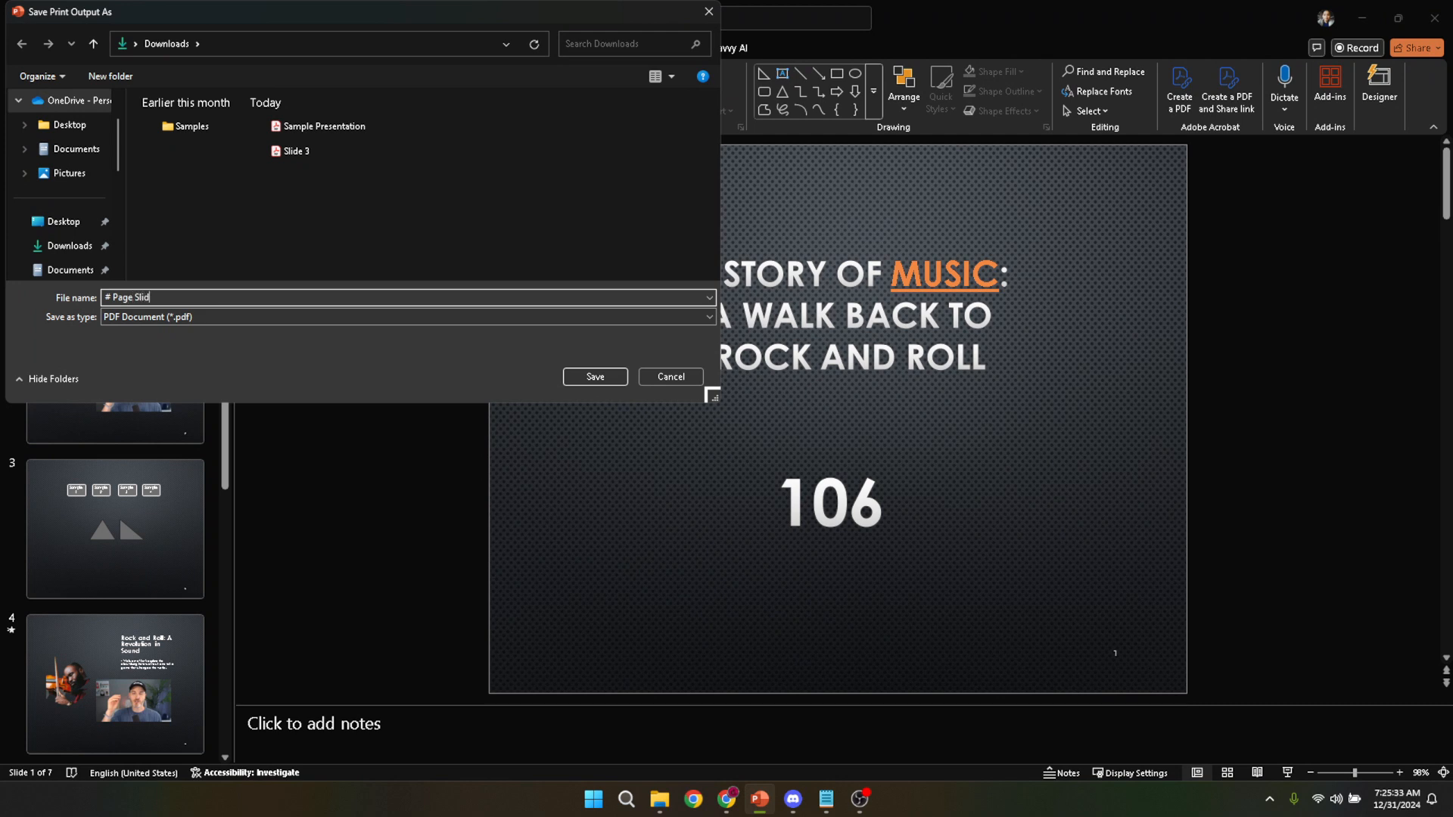
pyautogui.write('e')
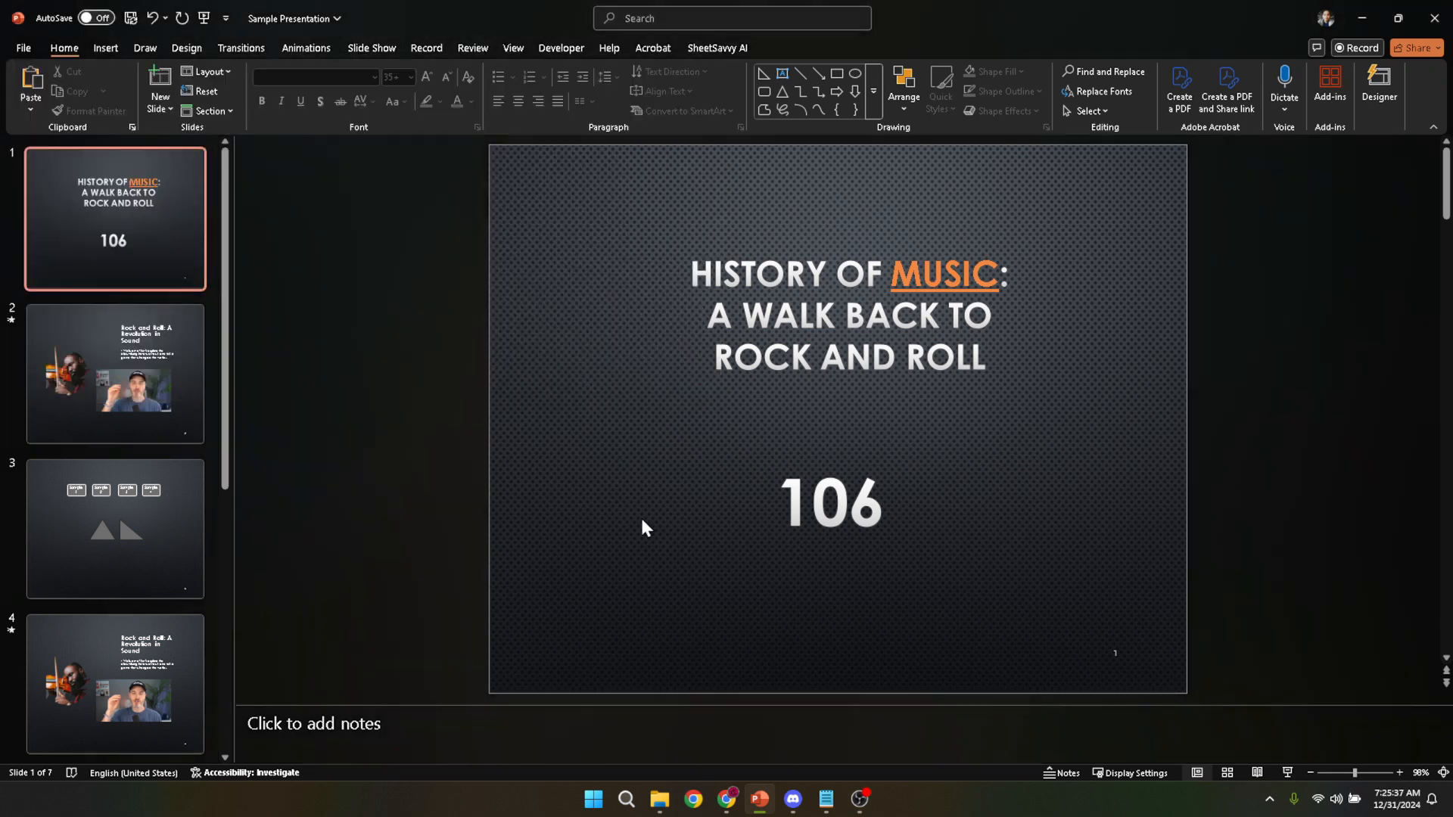
pyautogui.moveTo(660, 799)
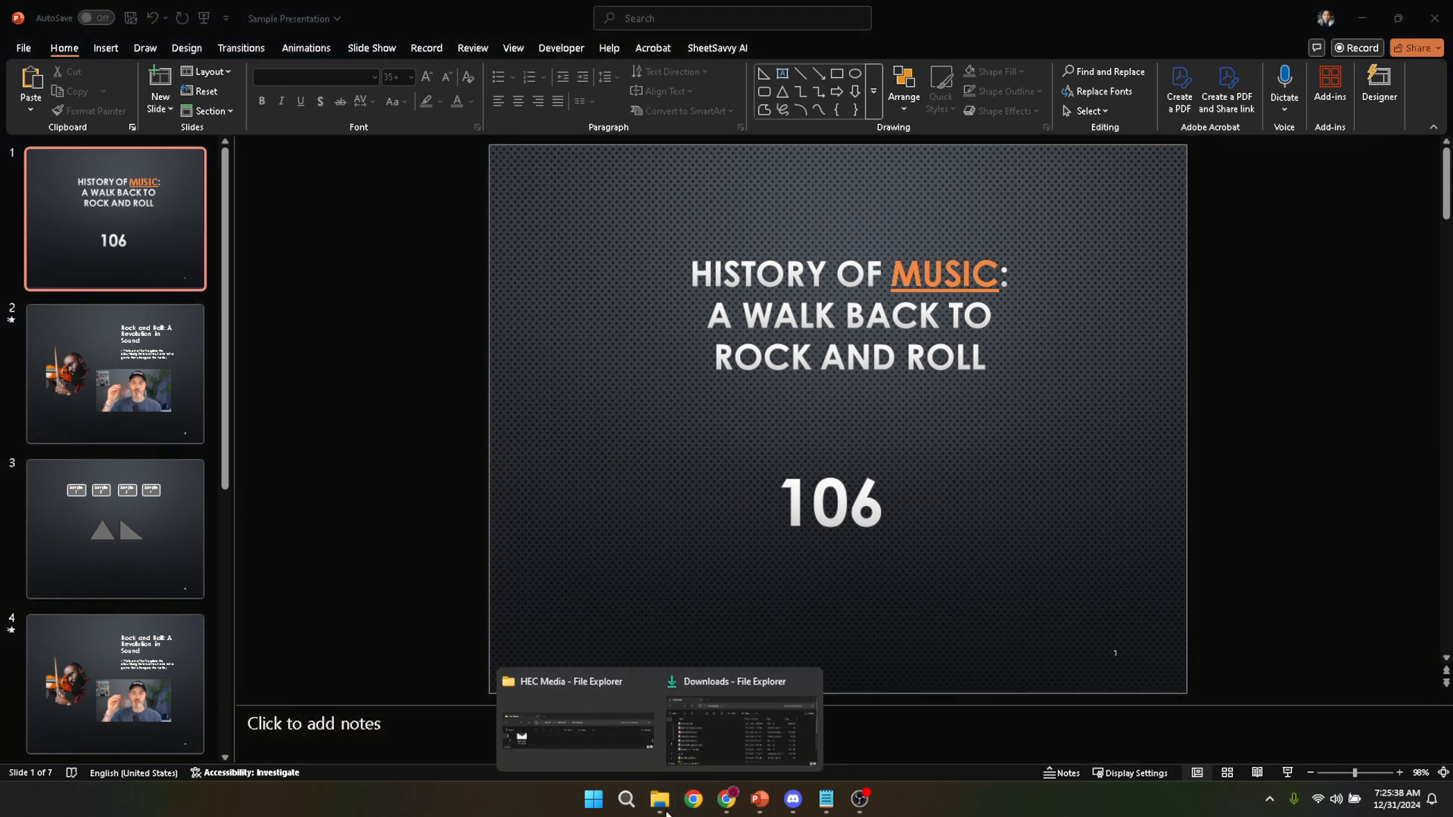
# Switch to the Downloads folder window and select the '3 Page Slide' PDF
pyautogui.click(741, 732)
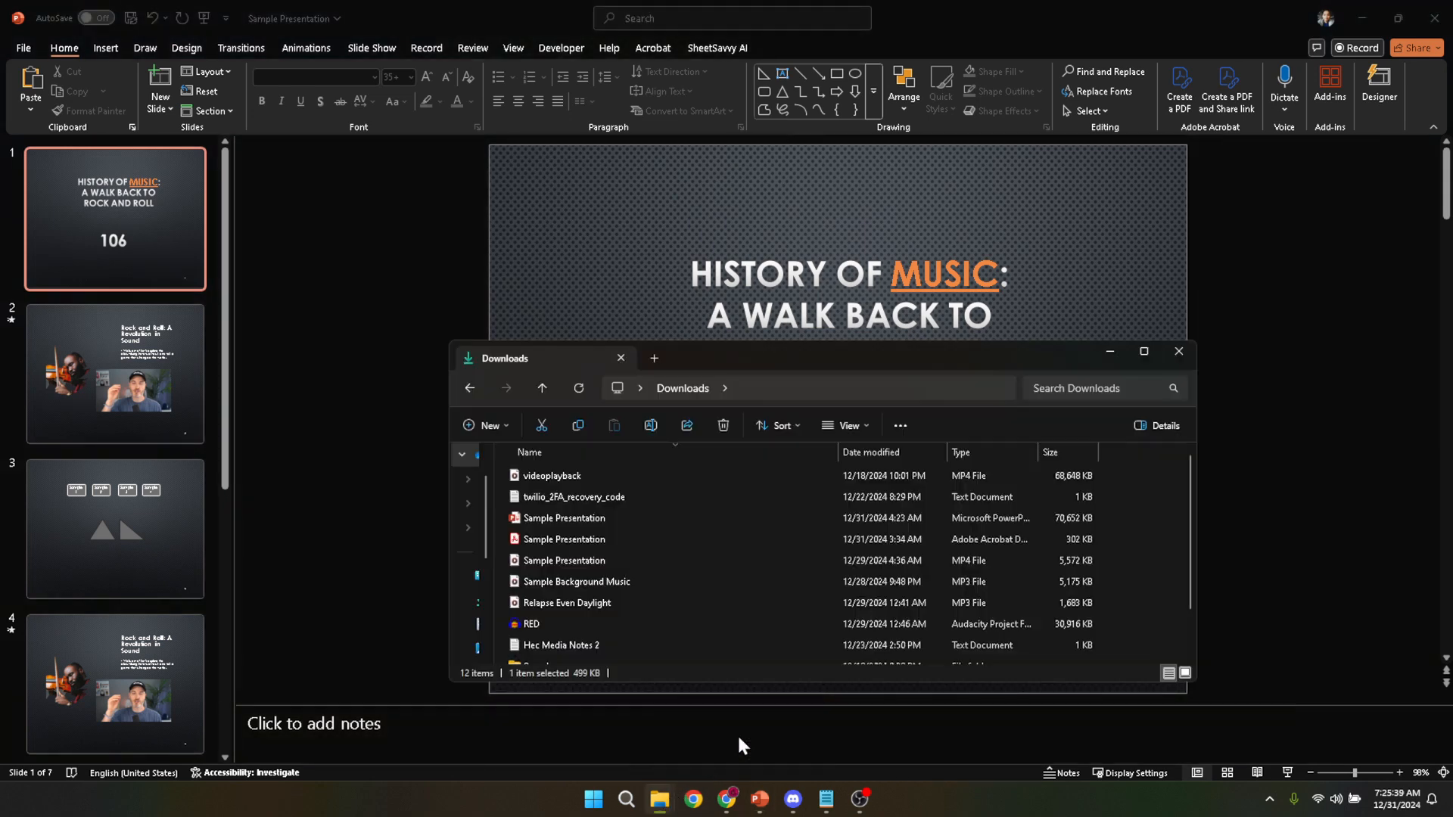
pyautogui.moveTo(732, 602)
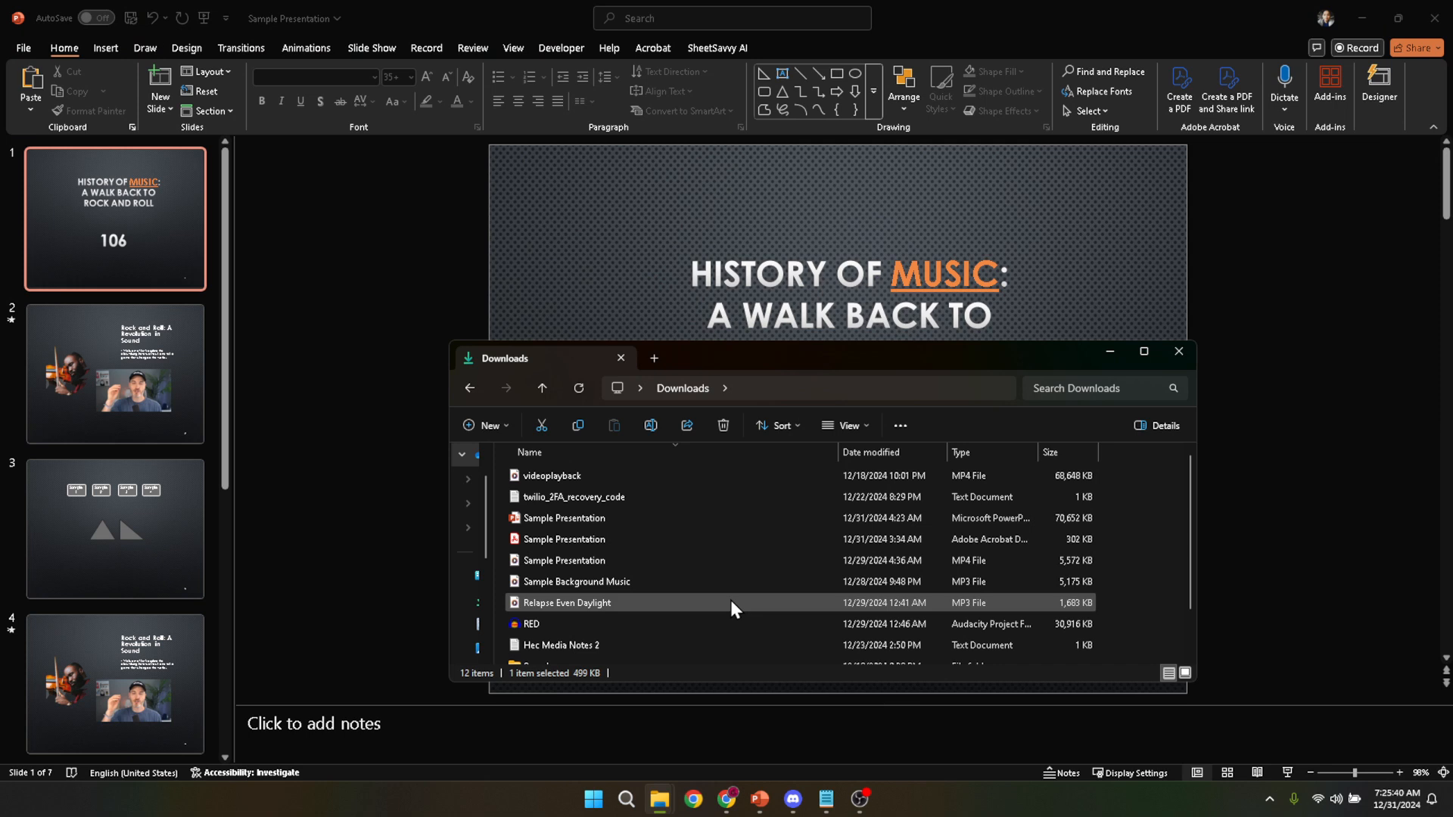
pyautogui.scroll(-3)
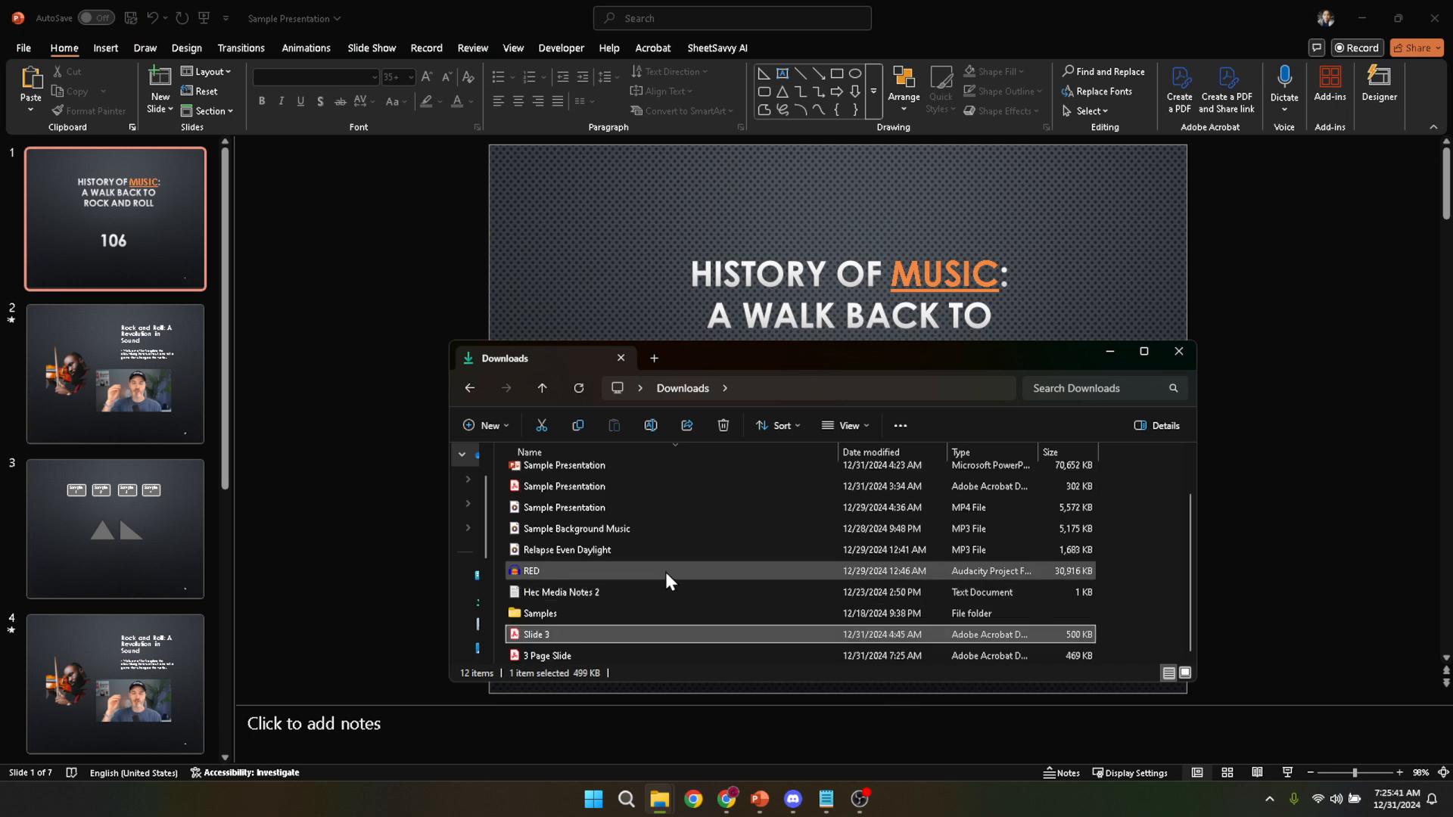
pyautogui.click(546, 656)
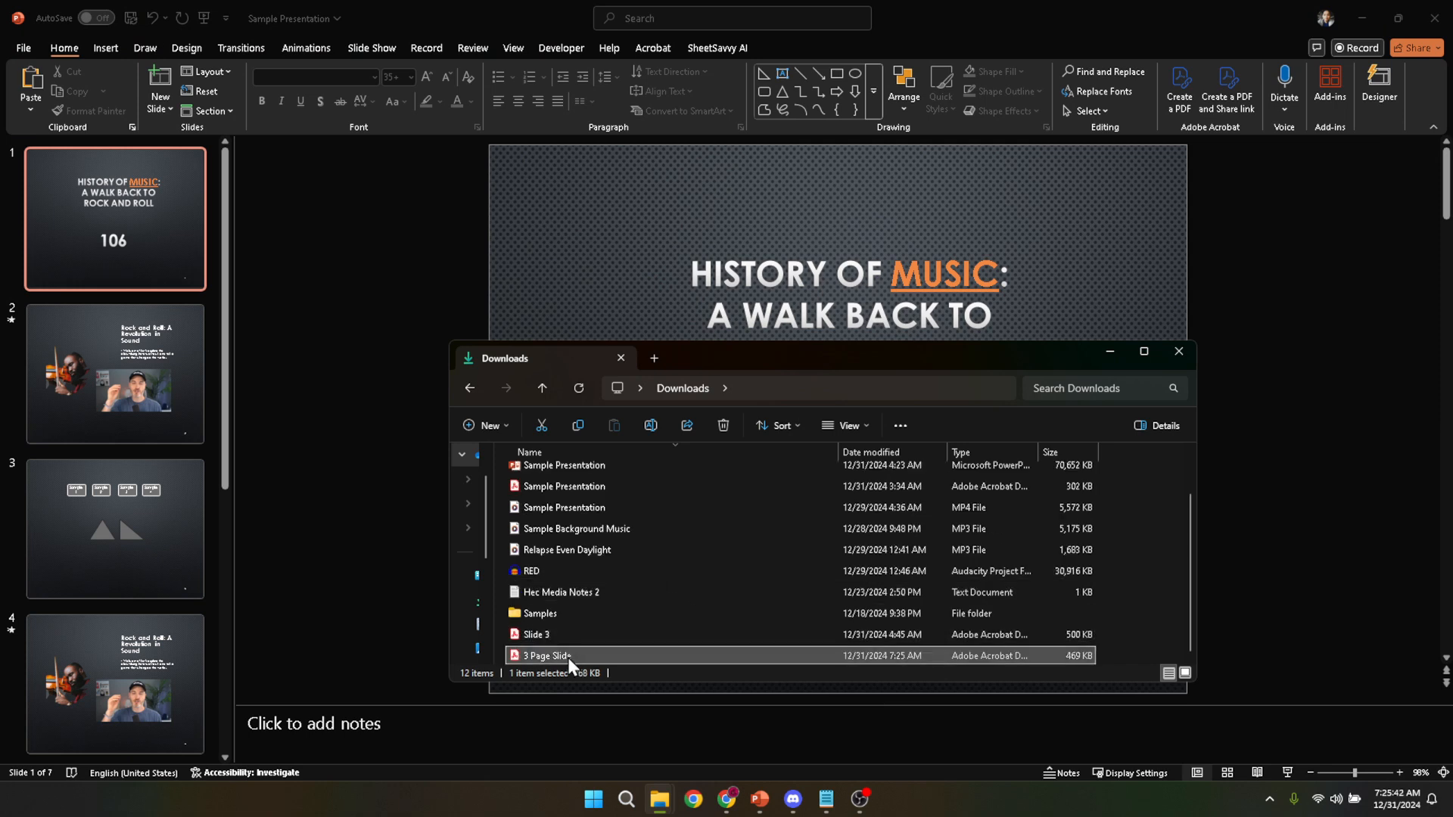
pyautogui.doubleClick(546, 655)
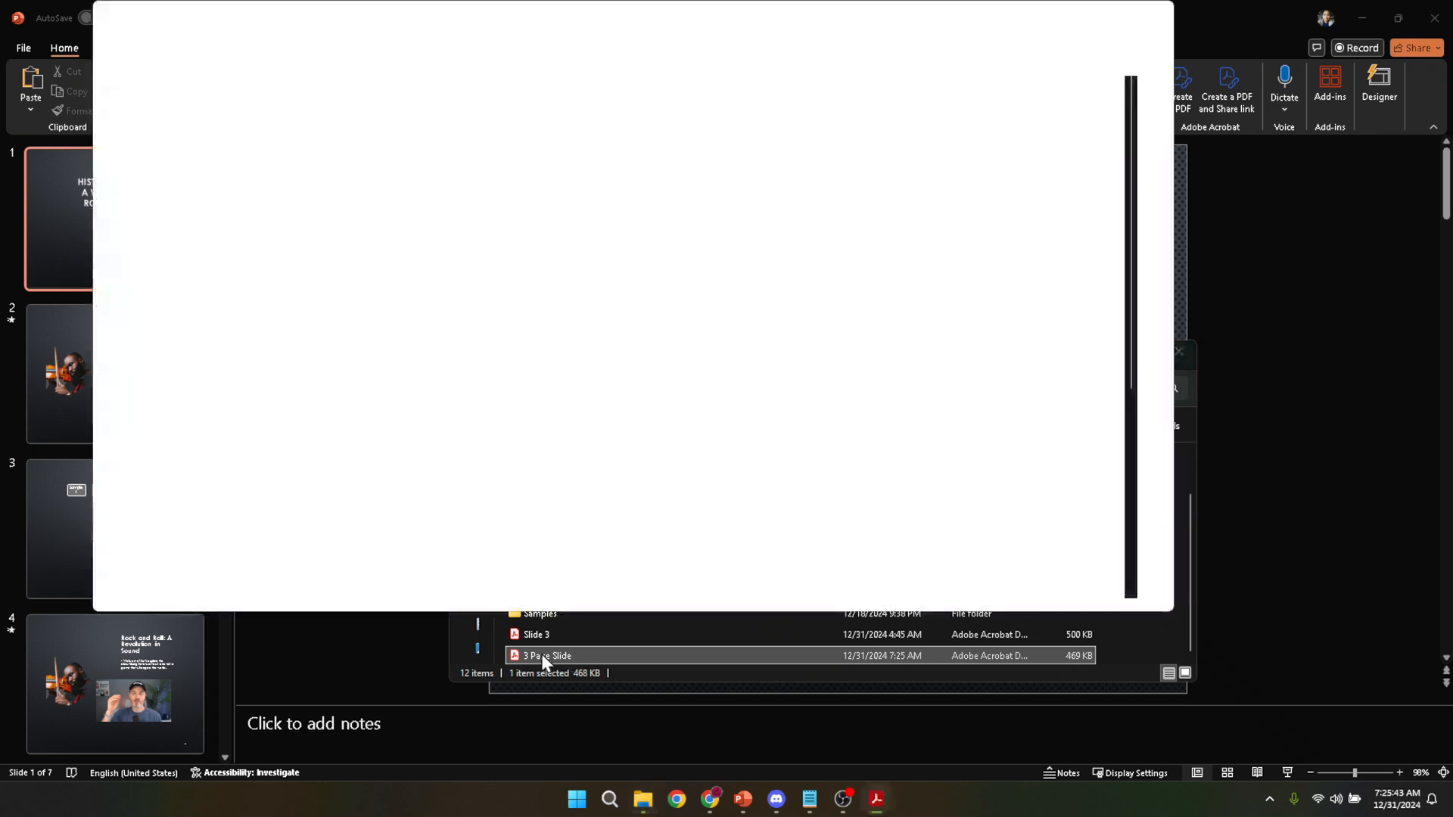
pyautogui.doubleClick(547, 655)
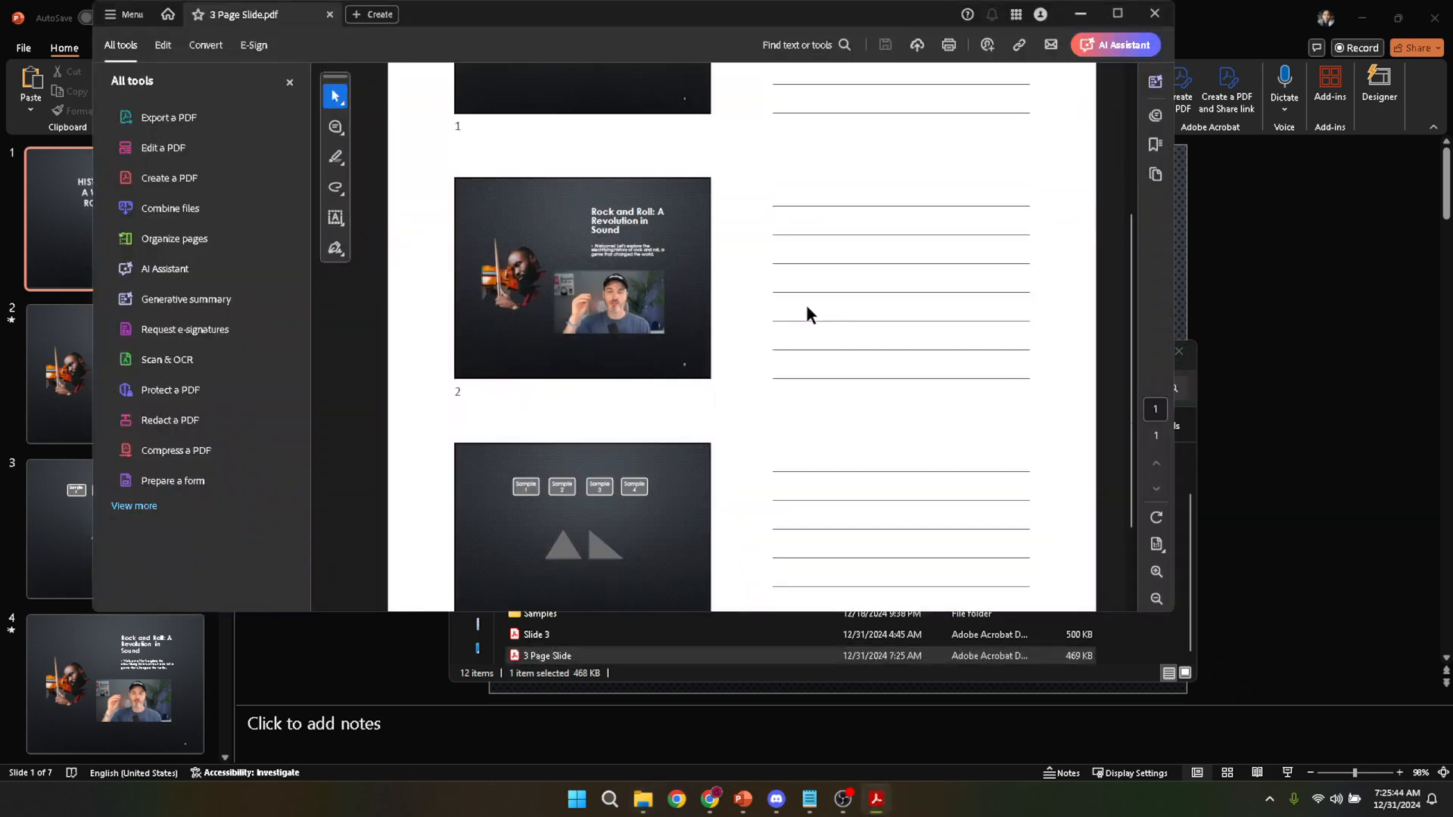
pyautogui.scroll(3)
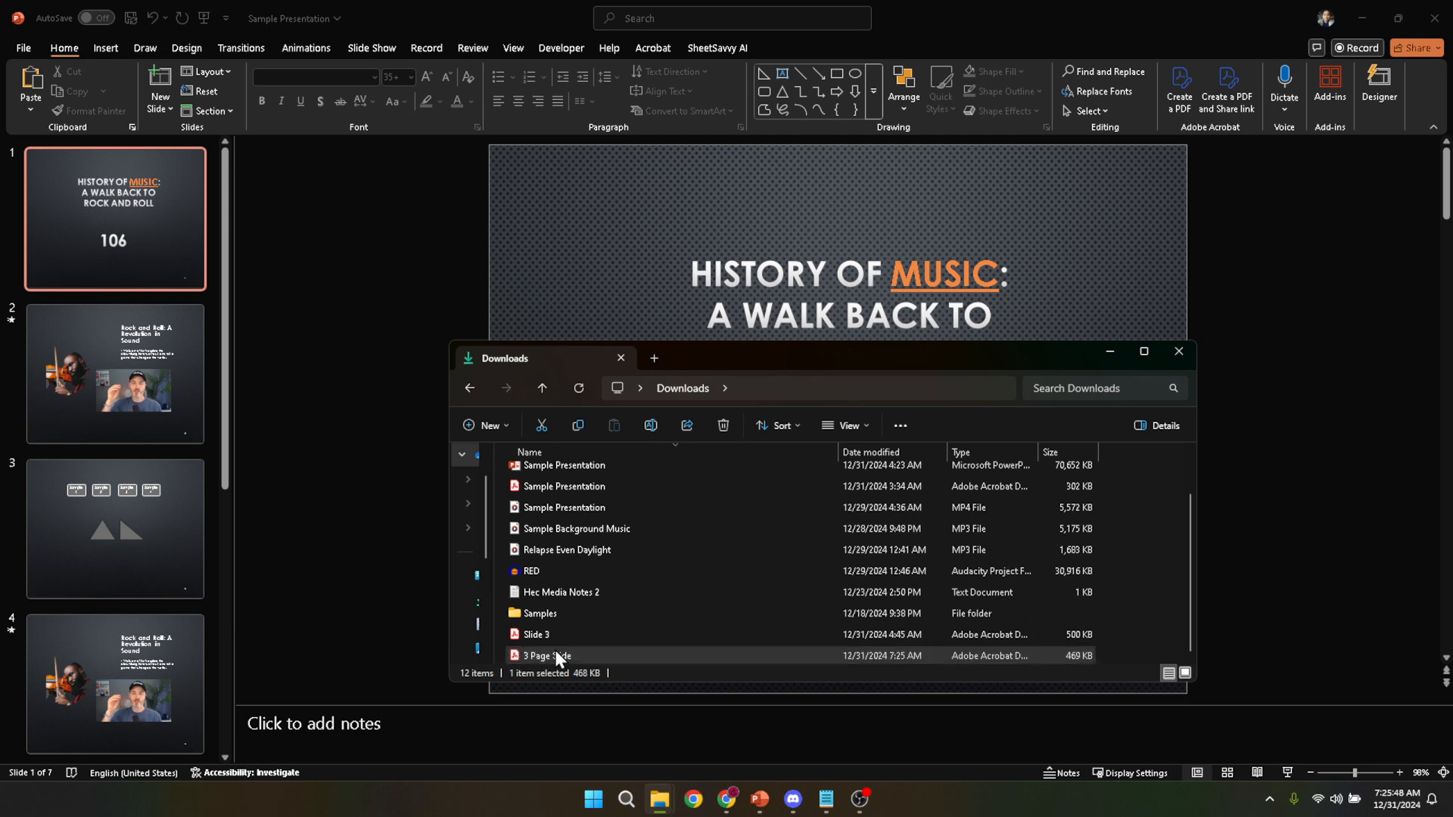
# Show the shortcut menu for the '3 Page Slide' PDF
pyautogui.rightClick(545, 655)
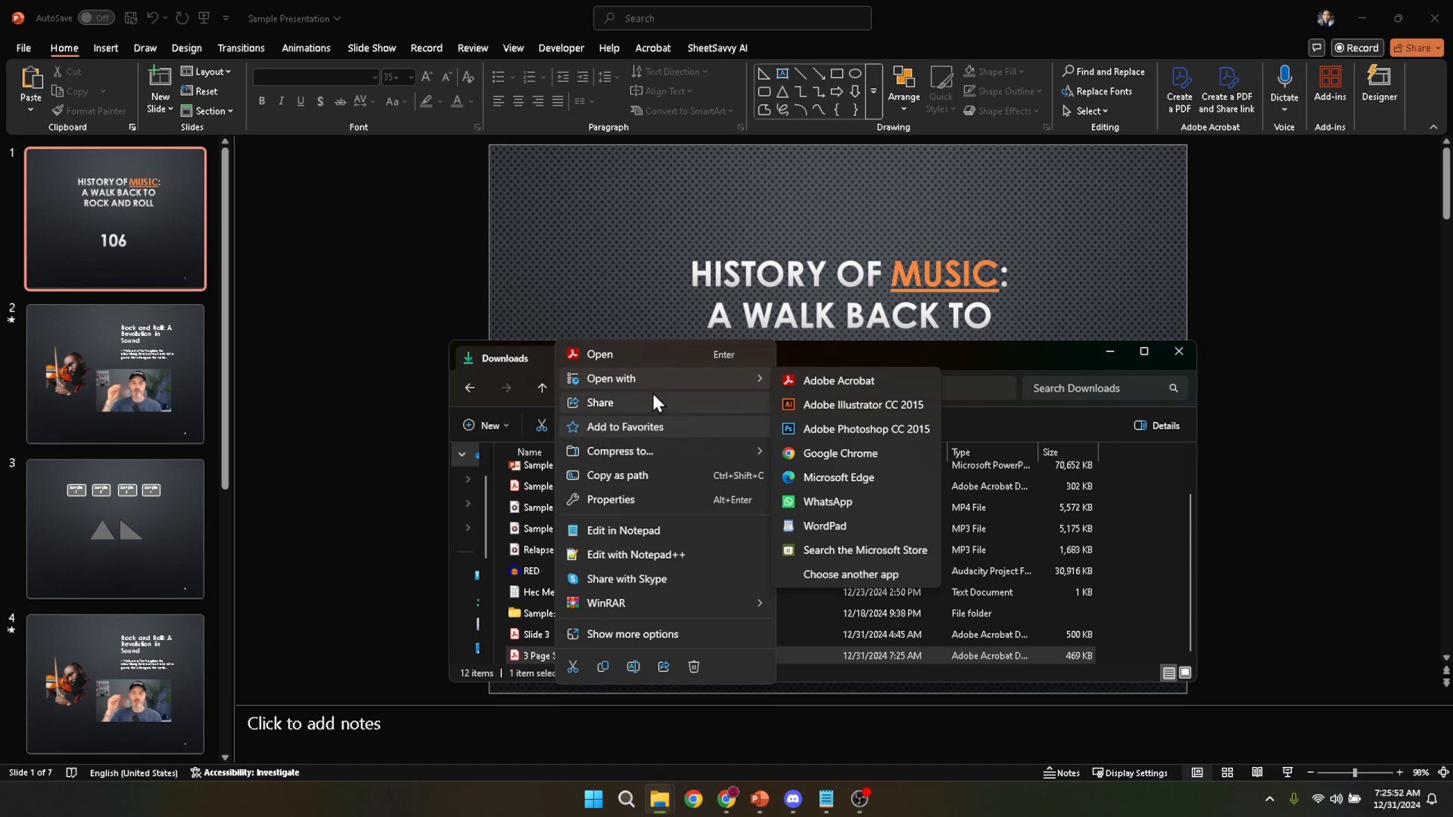
pyautogui.moveTo(845, 678)
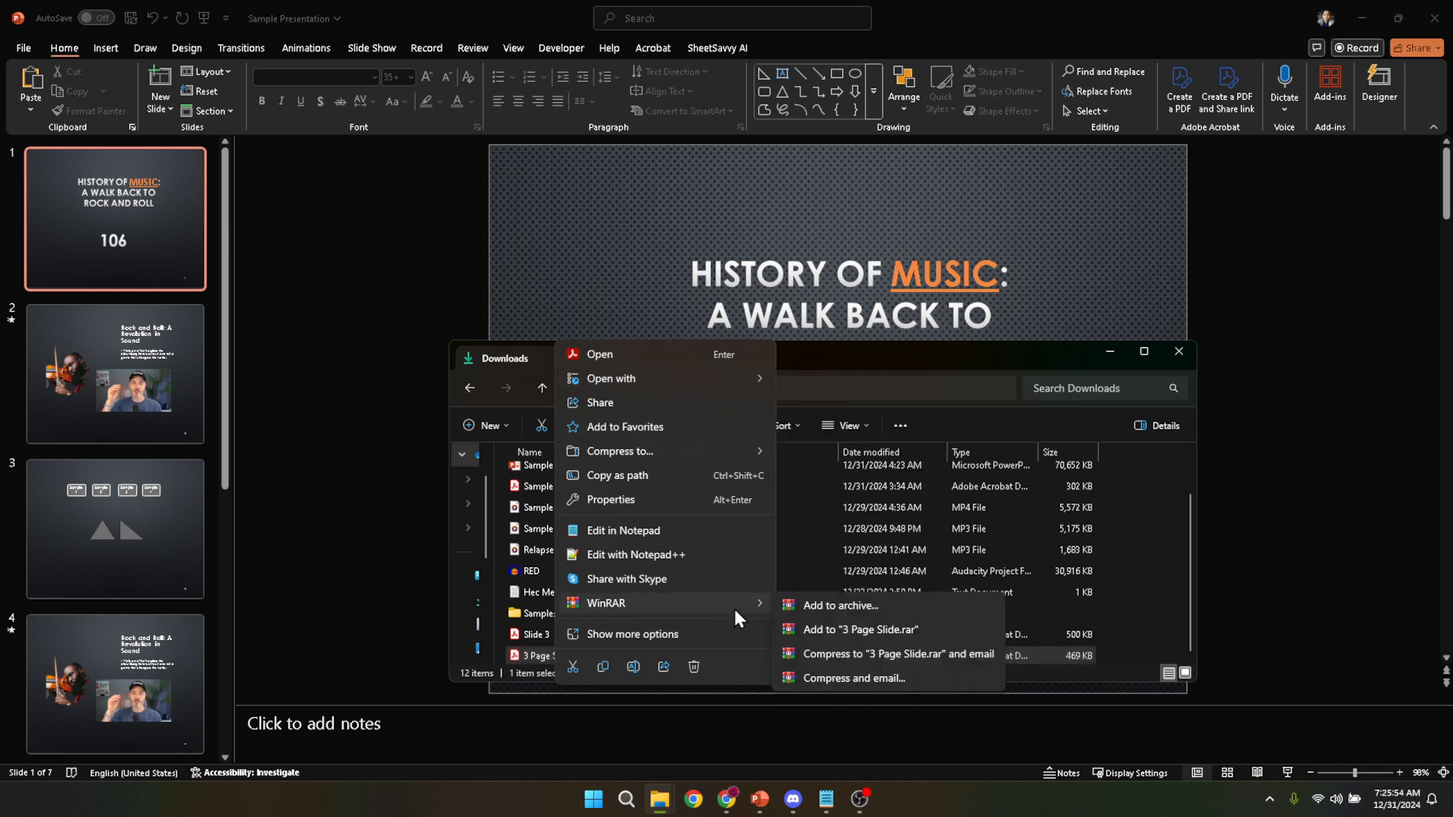
pyautogui.moveTo(665, 554)
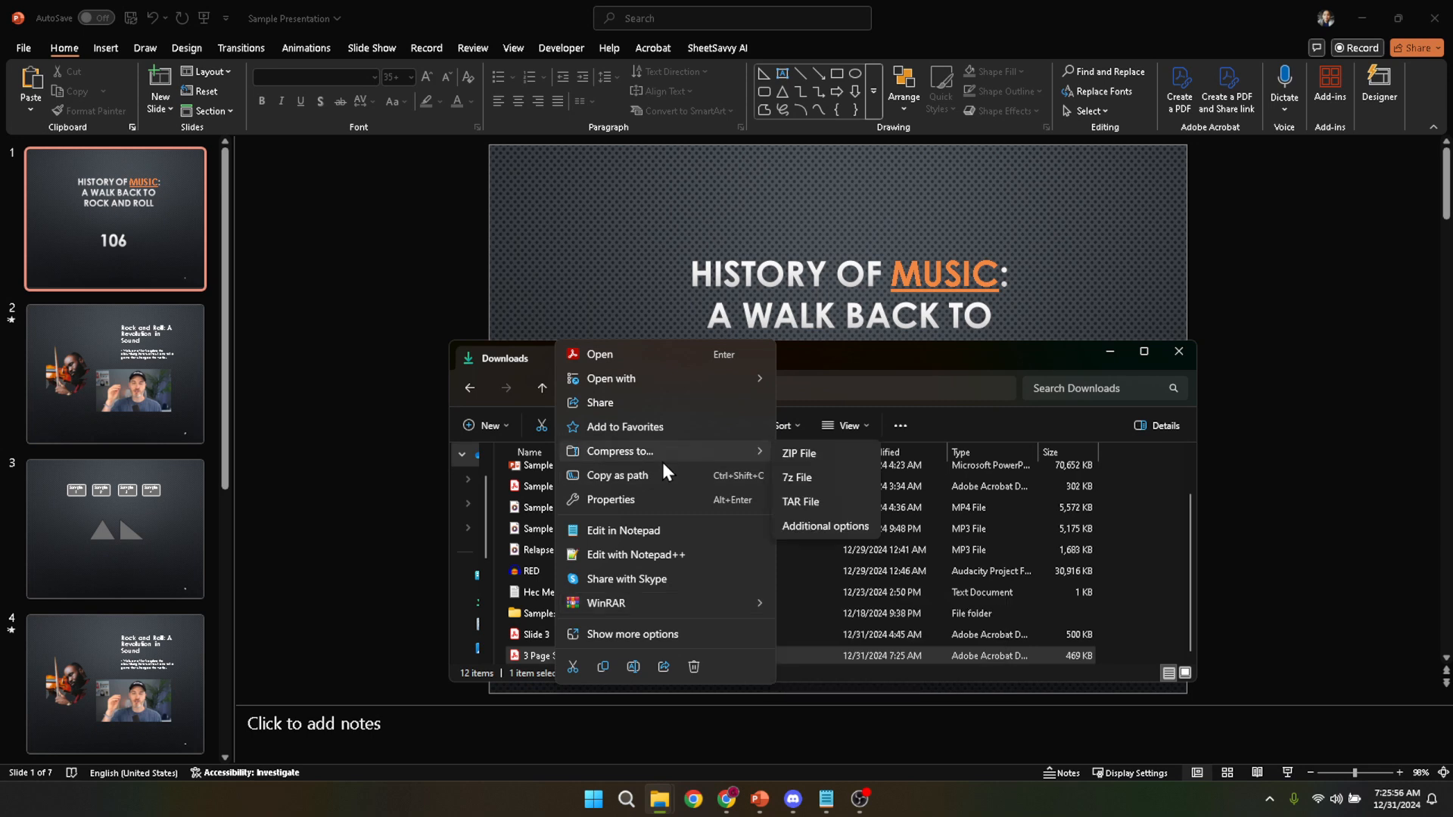
pyautogui.moveTo(709, 373)
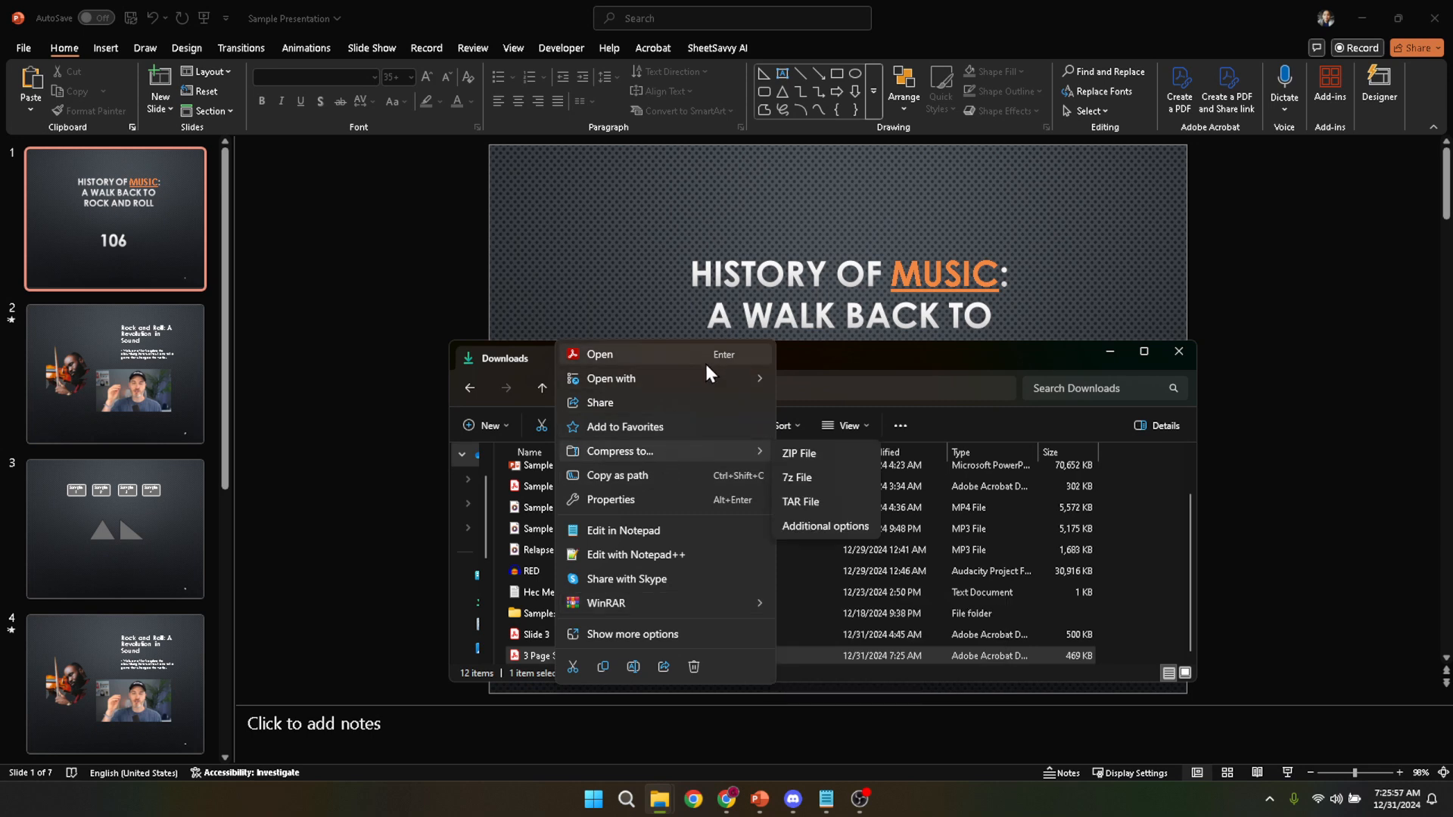